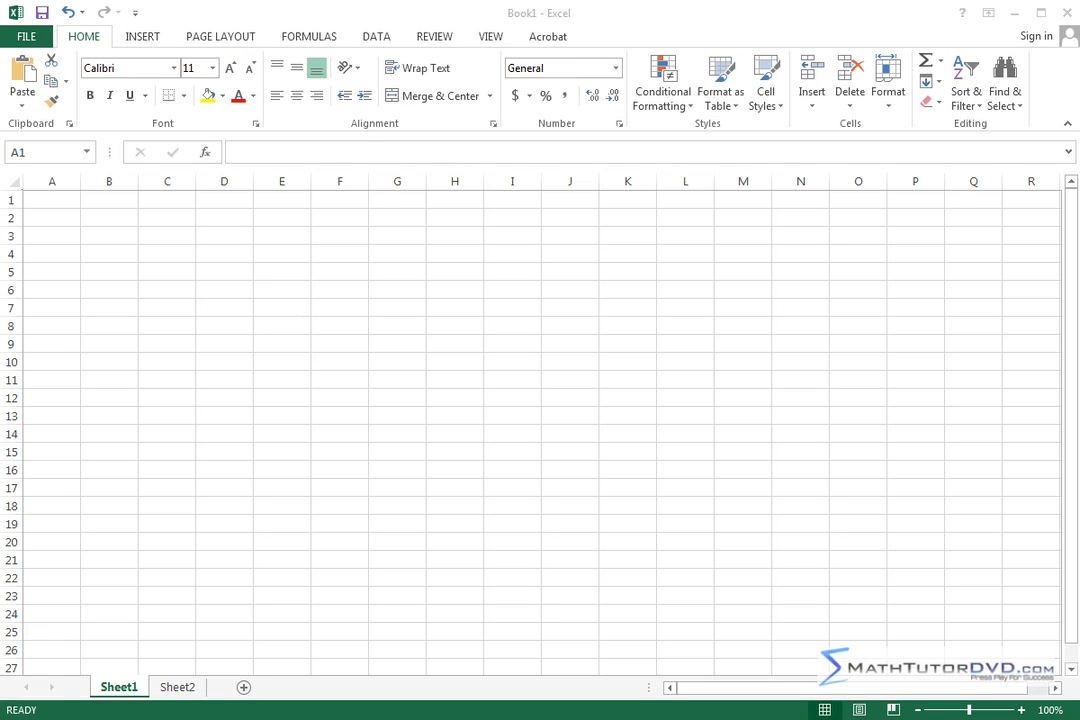
mouse_move(260, 332)
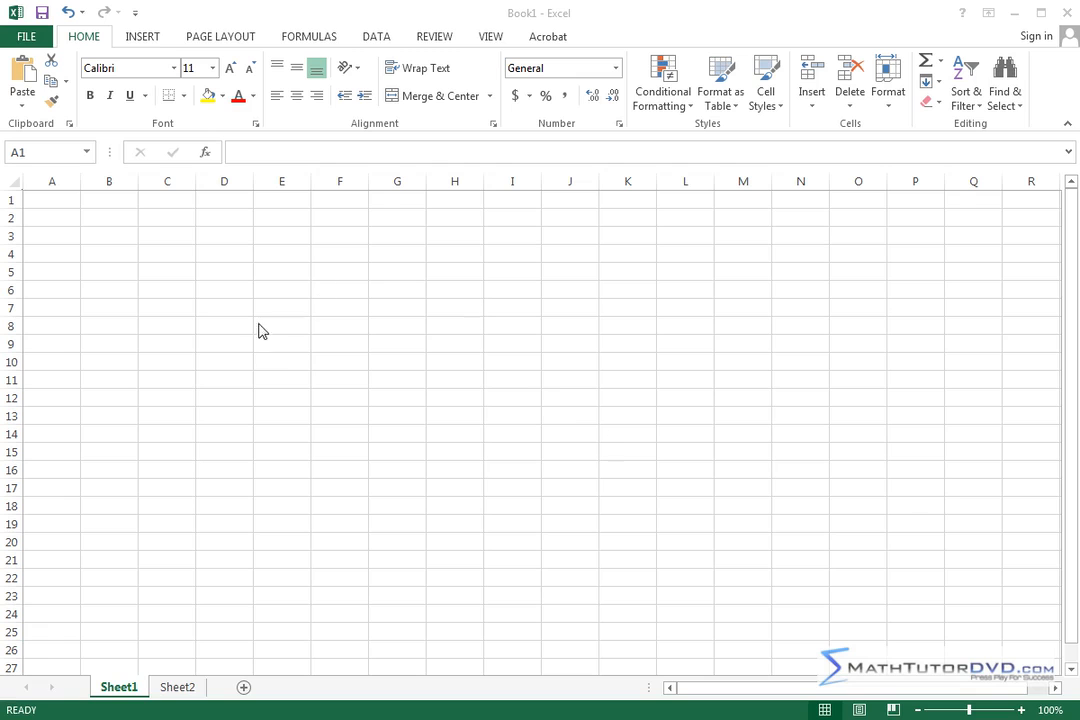
mouse_move(280, 344)
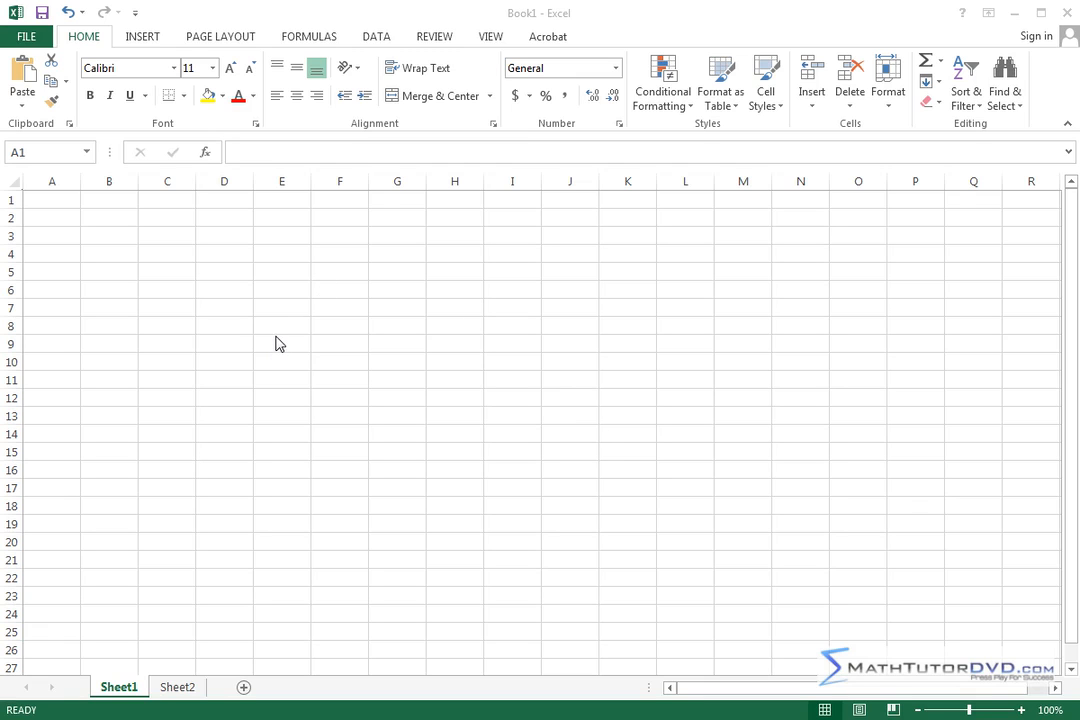
mouse_move(266, 320)
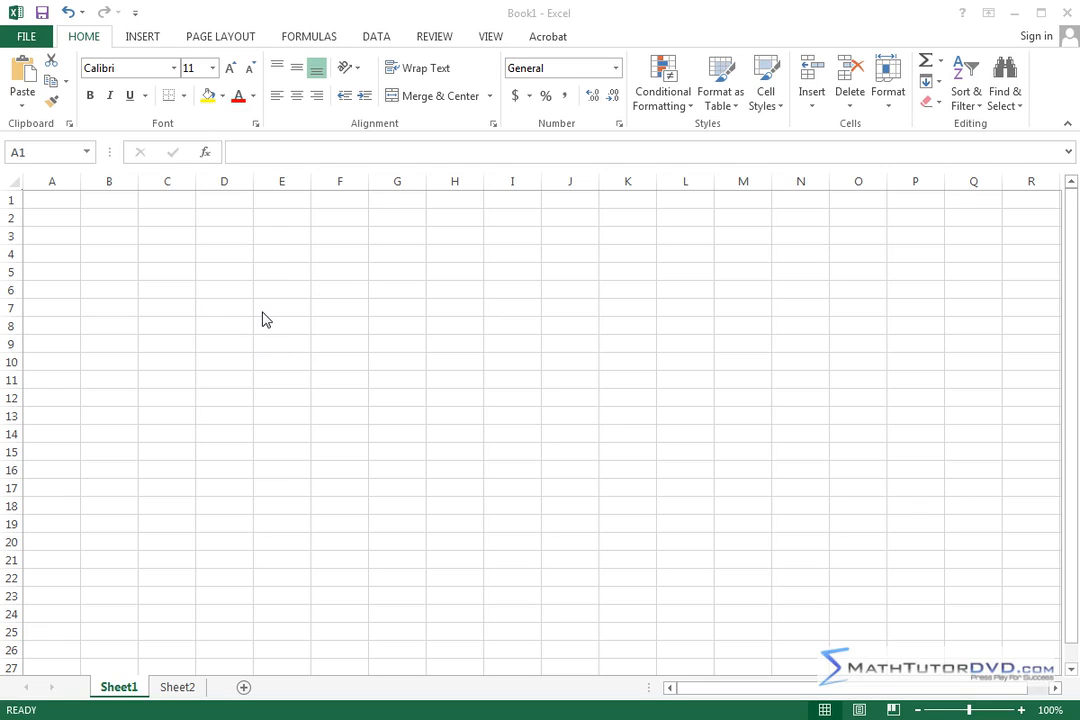
mouse_move(296, 242)
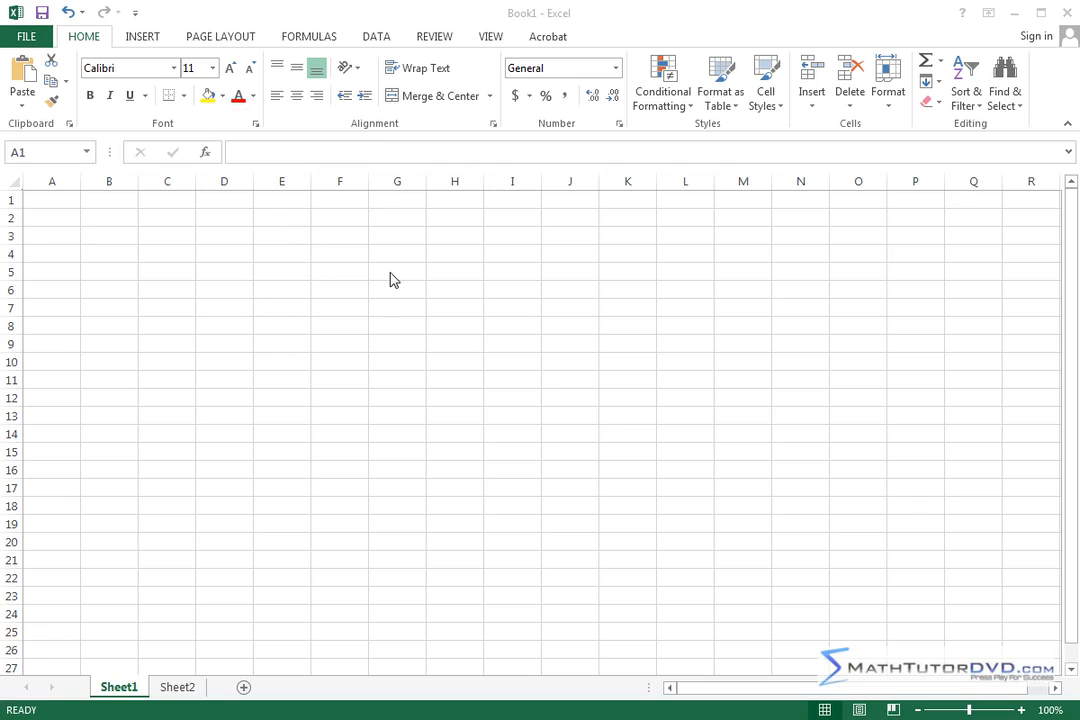
mouse_move(568, 318)
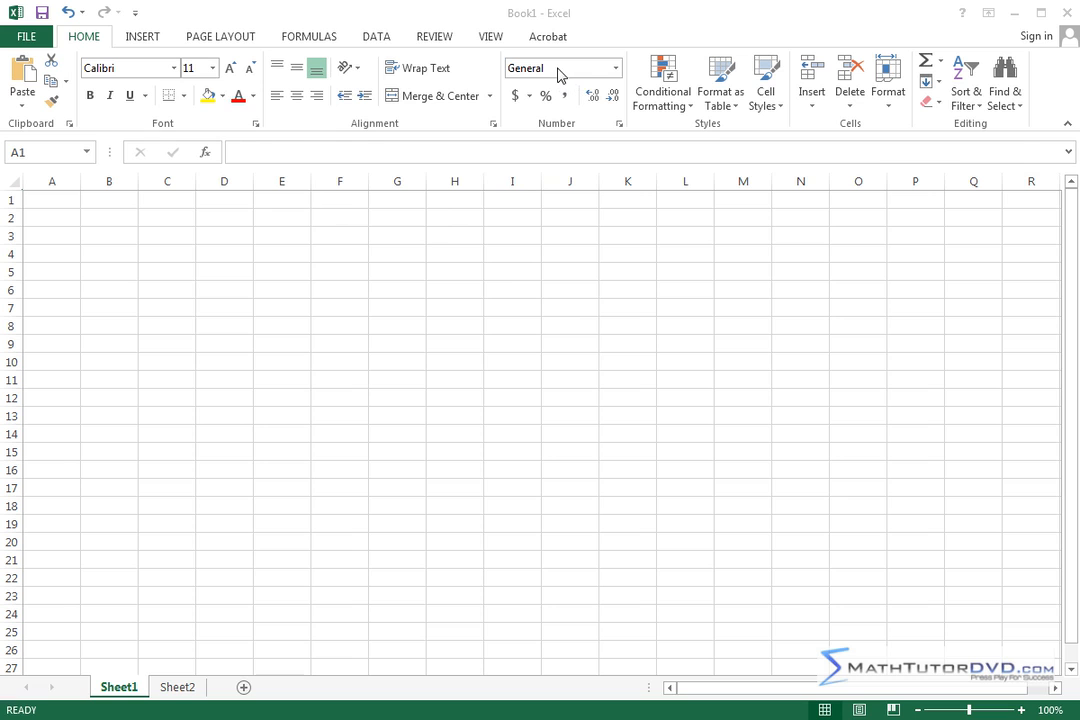
mouse_move(624, 104)
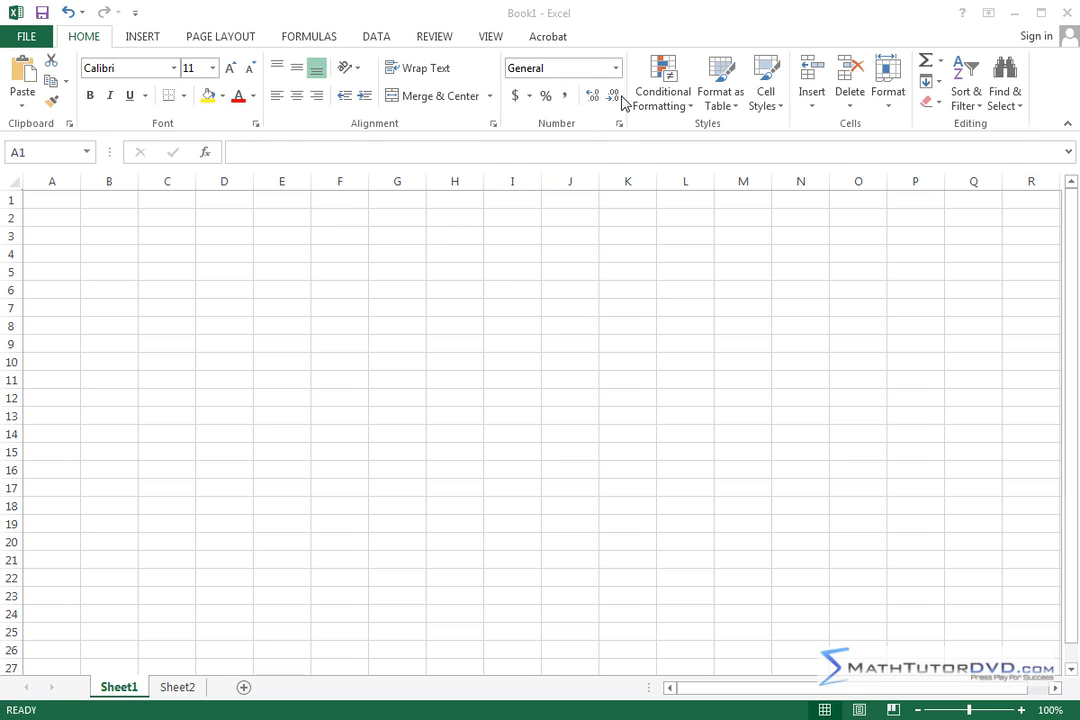
mouse_move(684, 160)
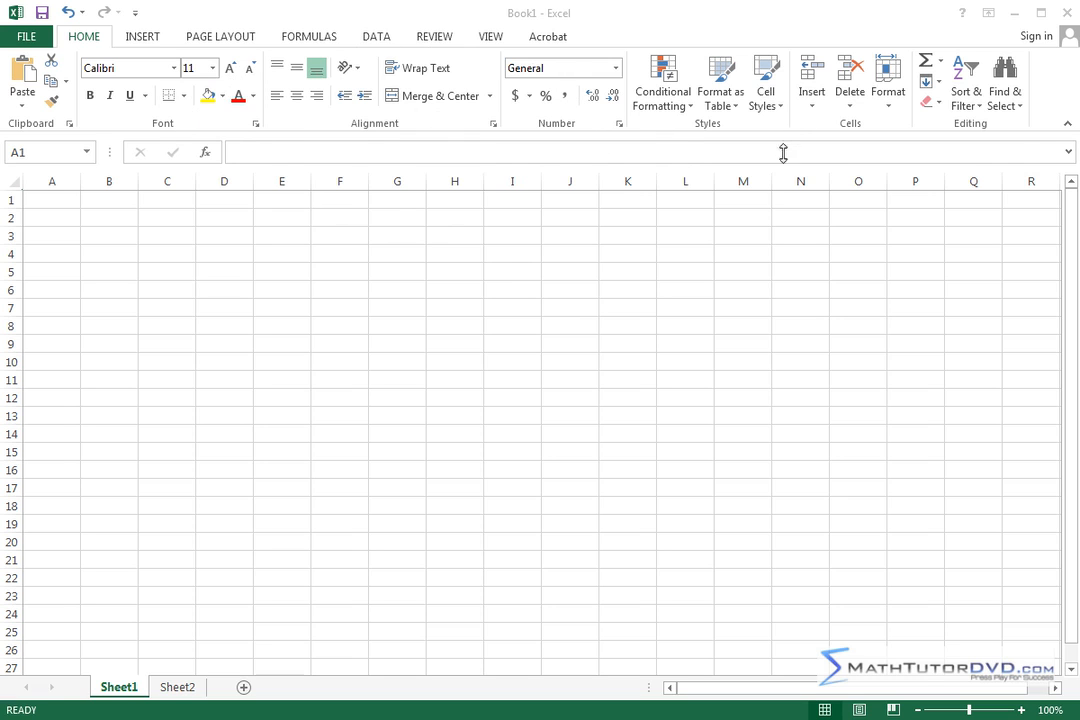
mouse_move(556, 264)
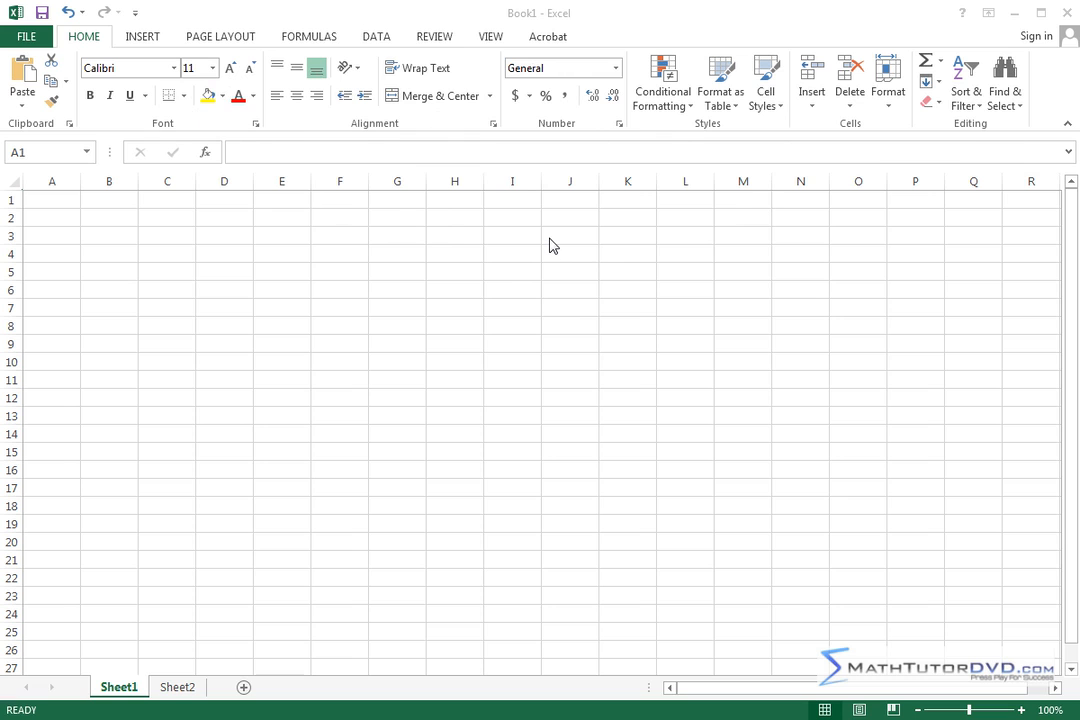
mouse_move(404, 52)
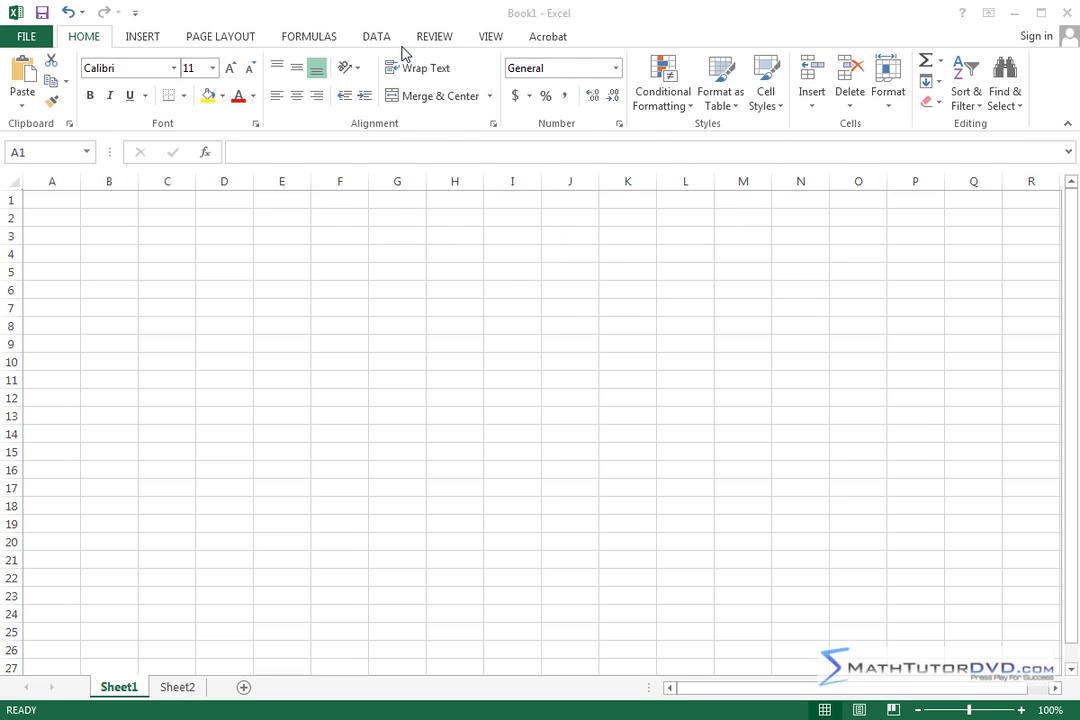
Switch to Sheet2 showing the January–August sales table and Company Sales chart
left_click(316, 68)
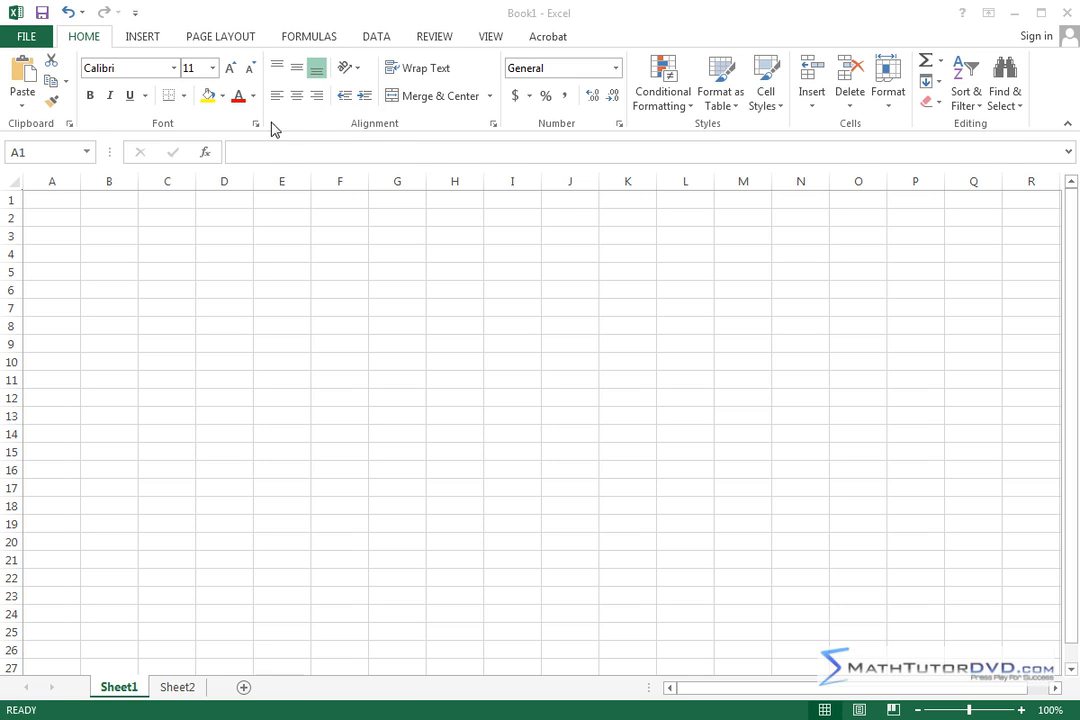
mouse_move(404, 24)
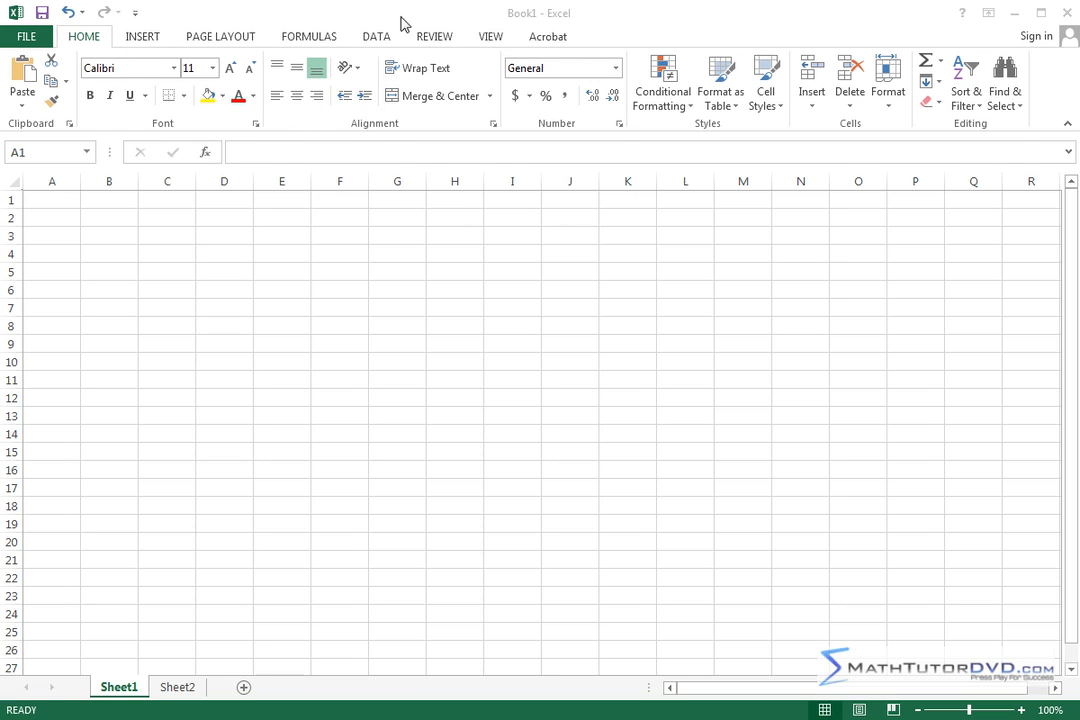
mouse_move(398, 188)
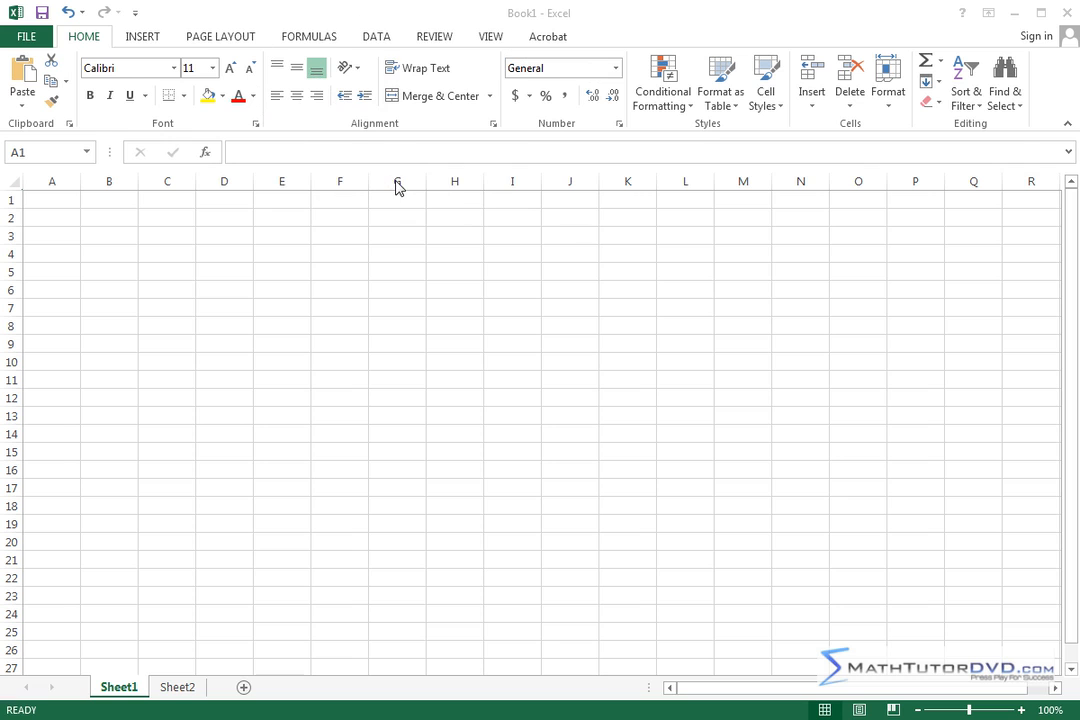
mouse_move(422, 192)
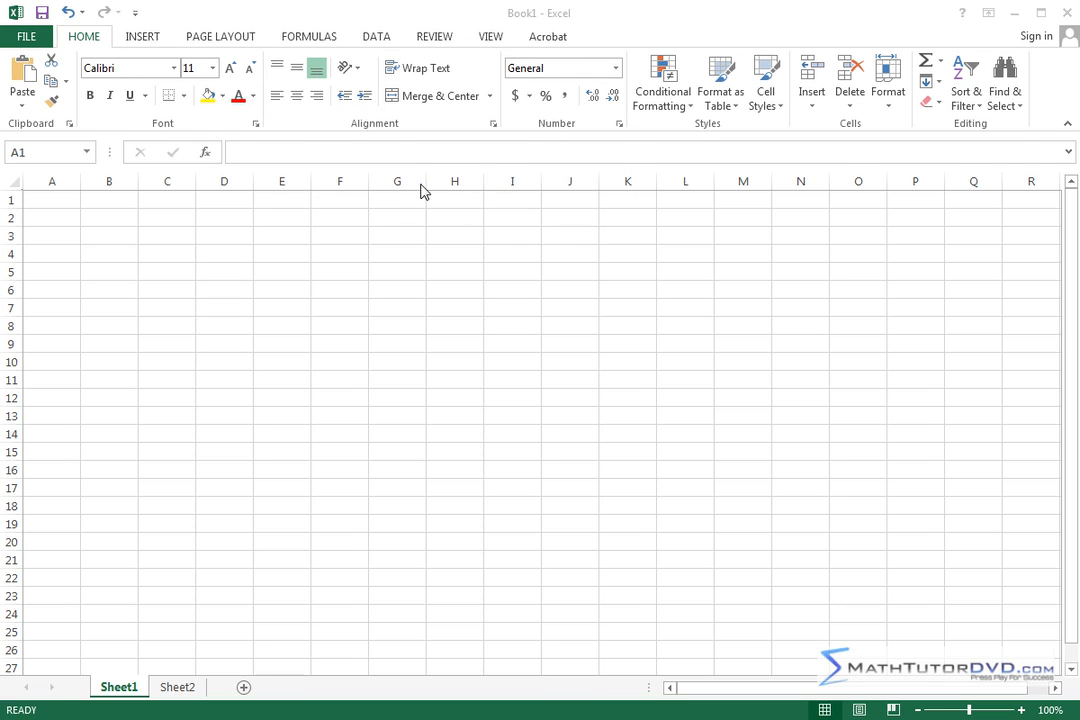
mouse_move(344, 180)
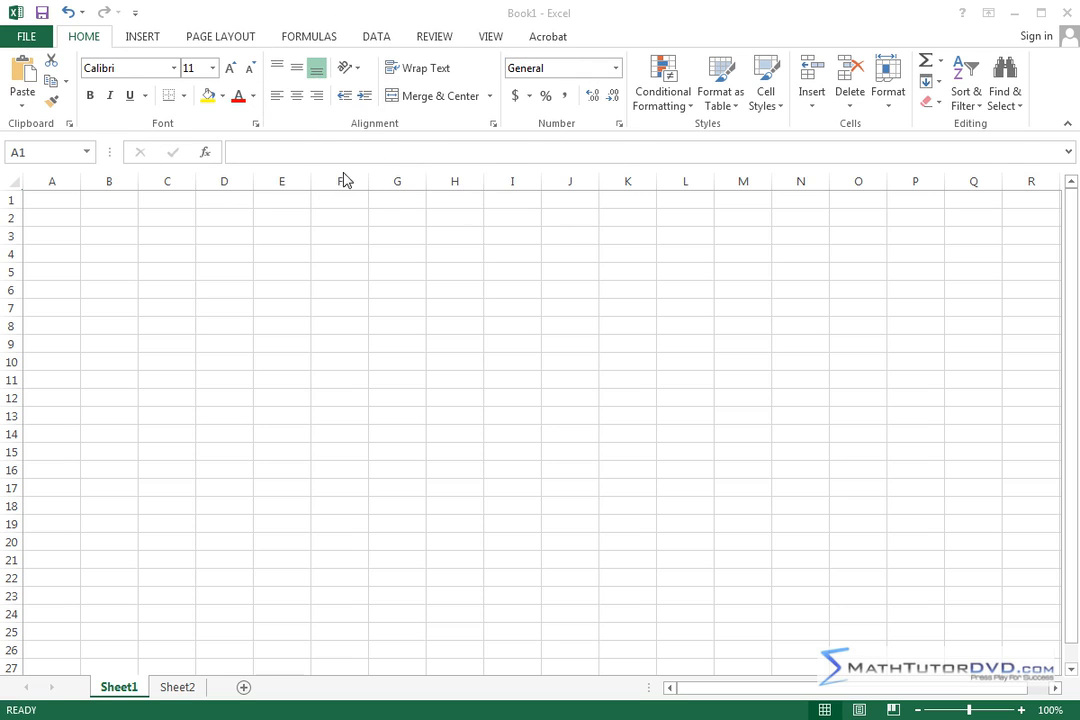
mouse_move(360, 218)
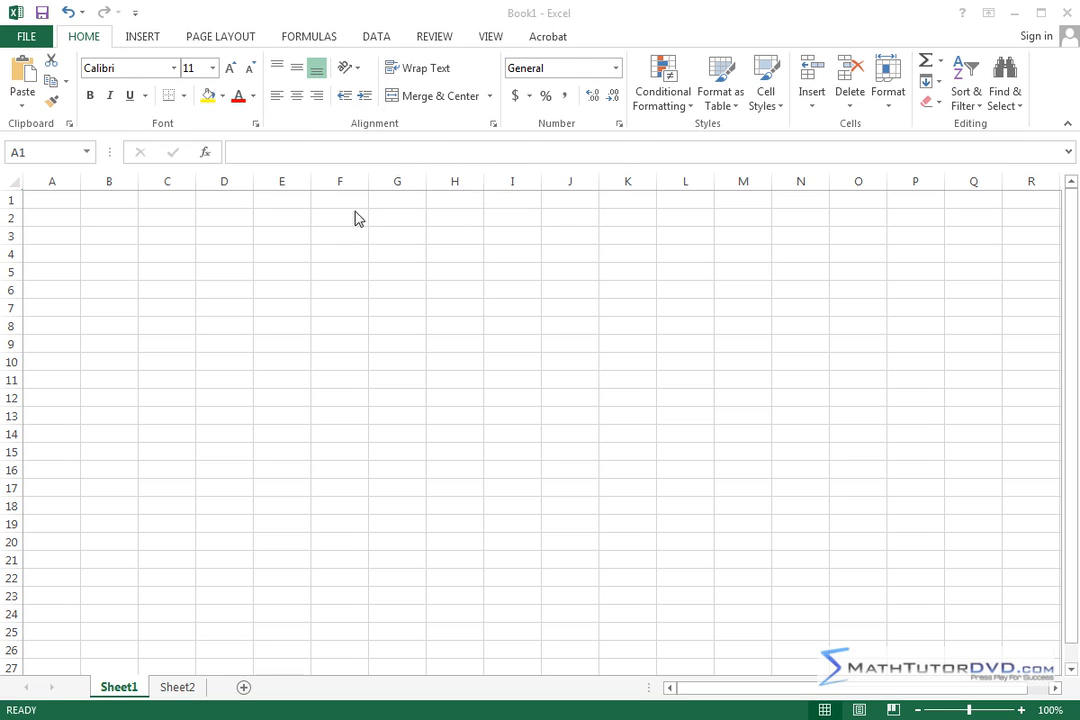
mouse_move(584, 100)
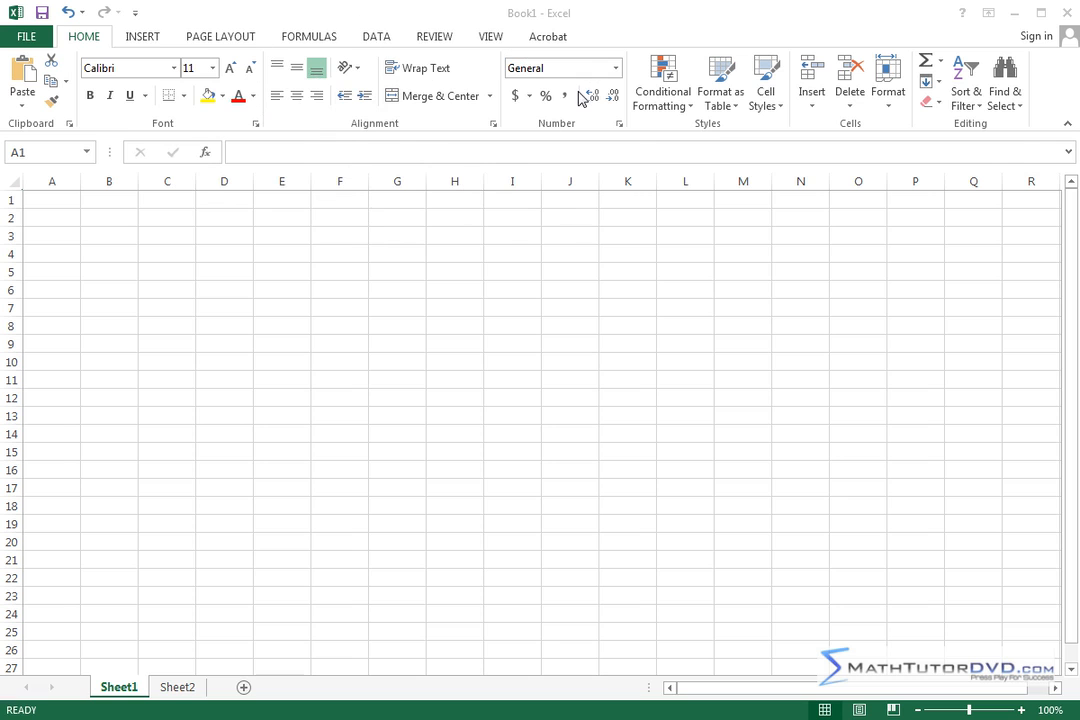
mouse_move(564, 234)
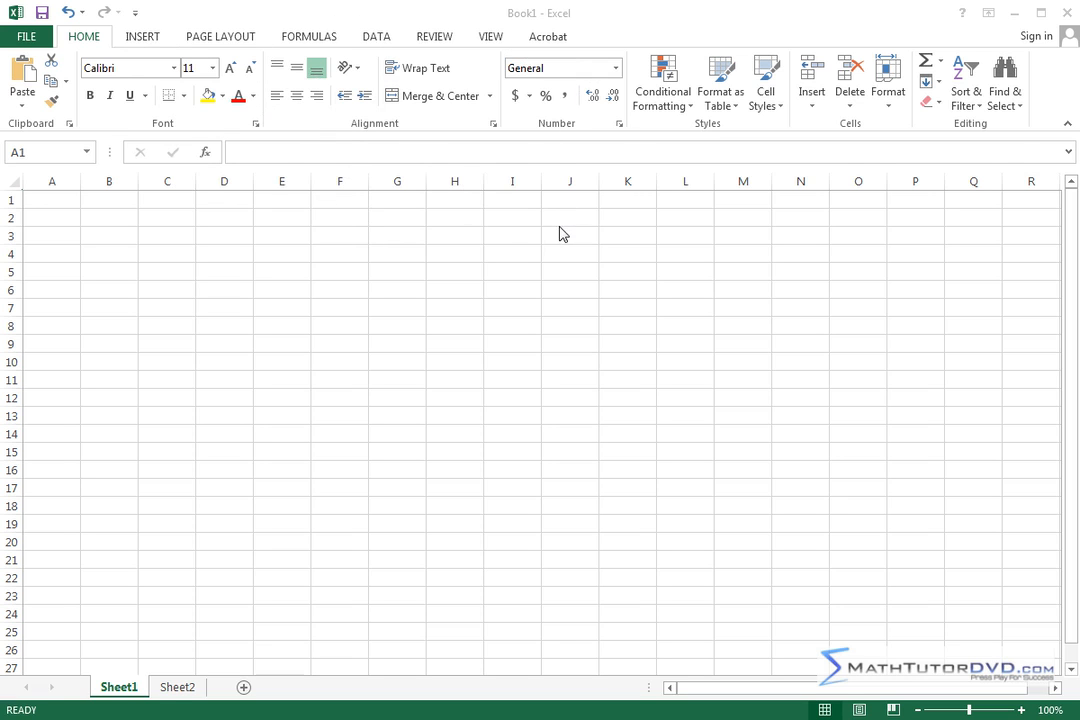
mouse_move(586, 238)
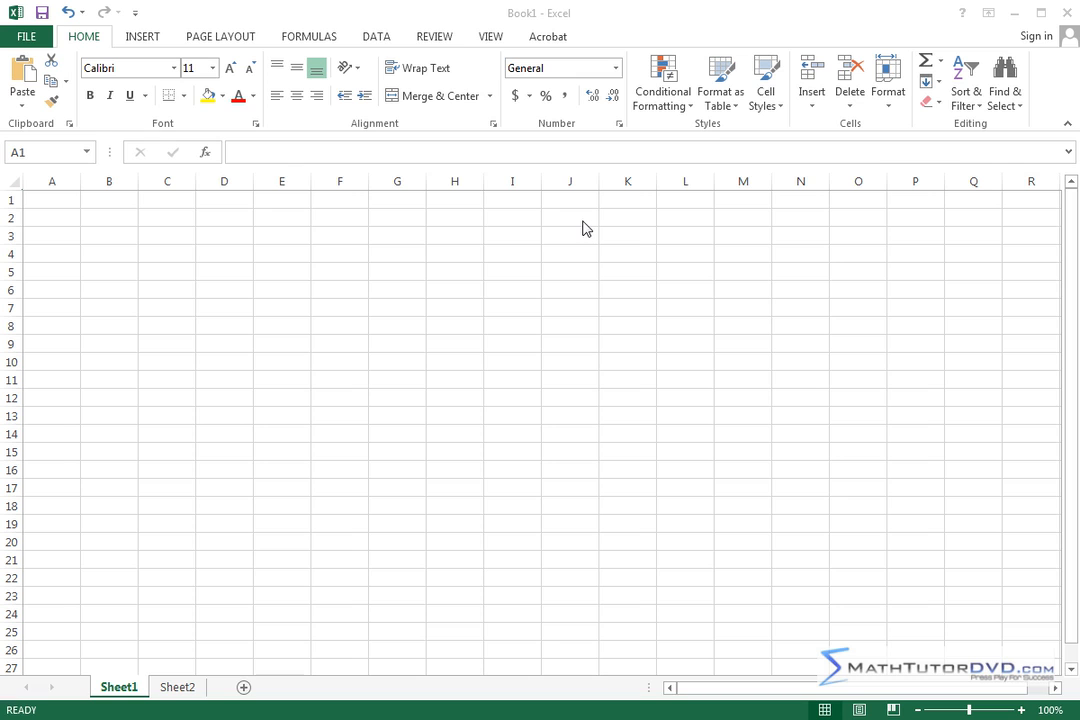
mouse_move(532, 322)
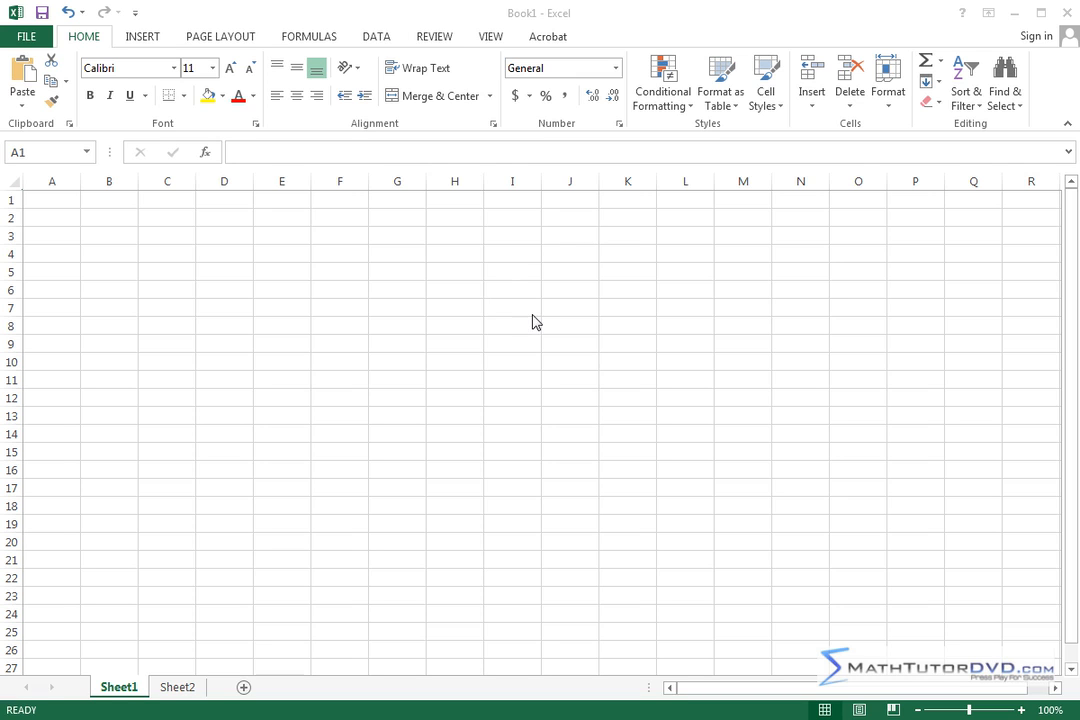
mouse_move(532, 320)
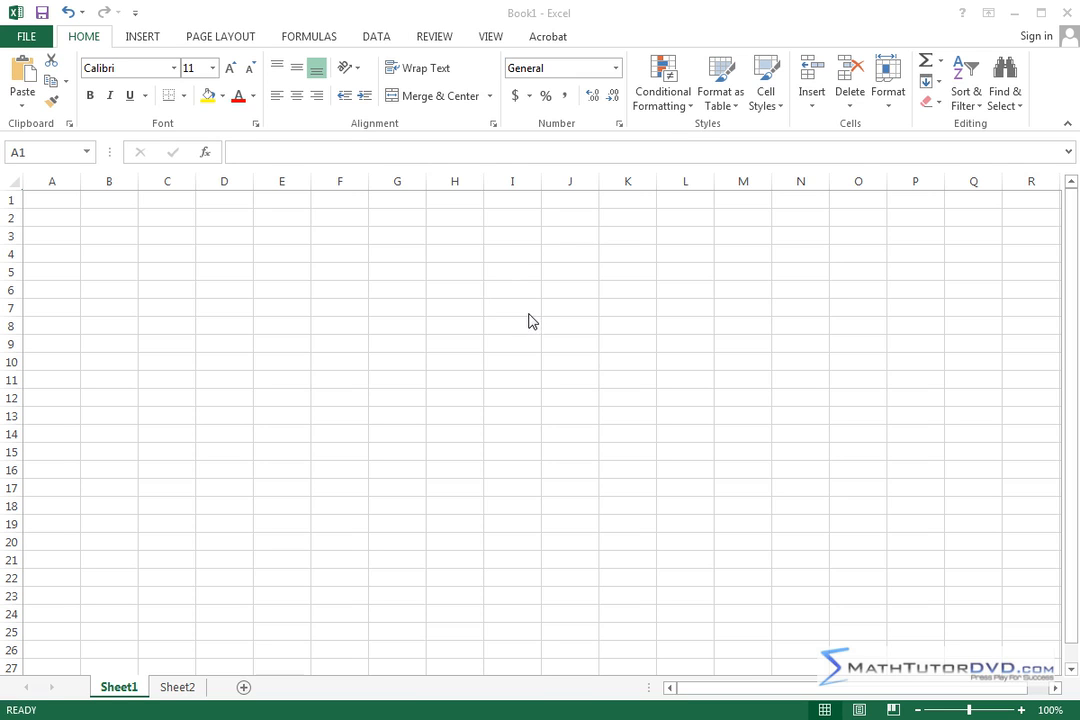
mouse_move(528, 318)
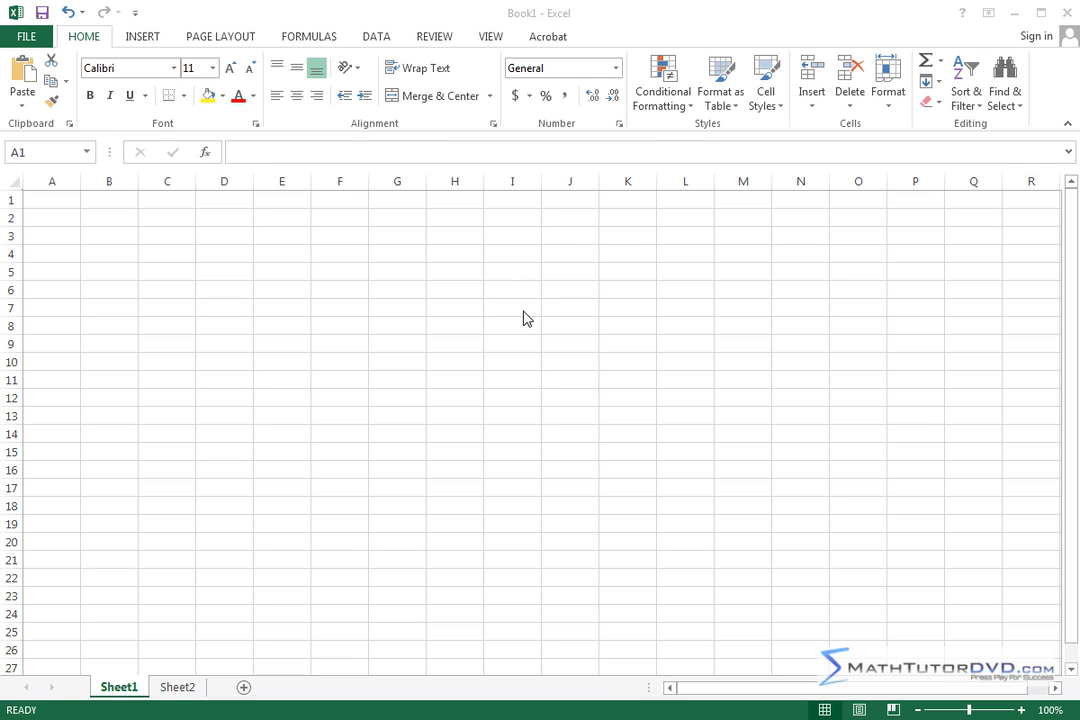
mouse_move(420, 370)
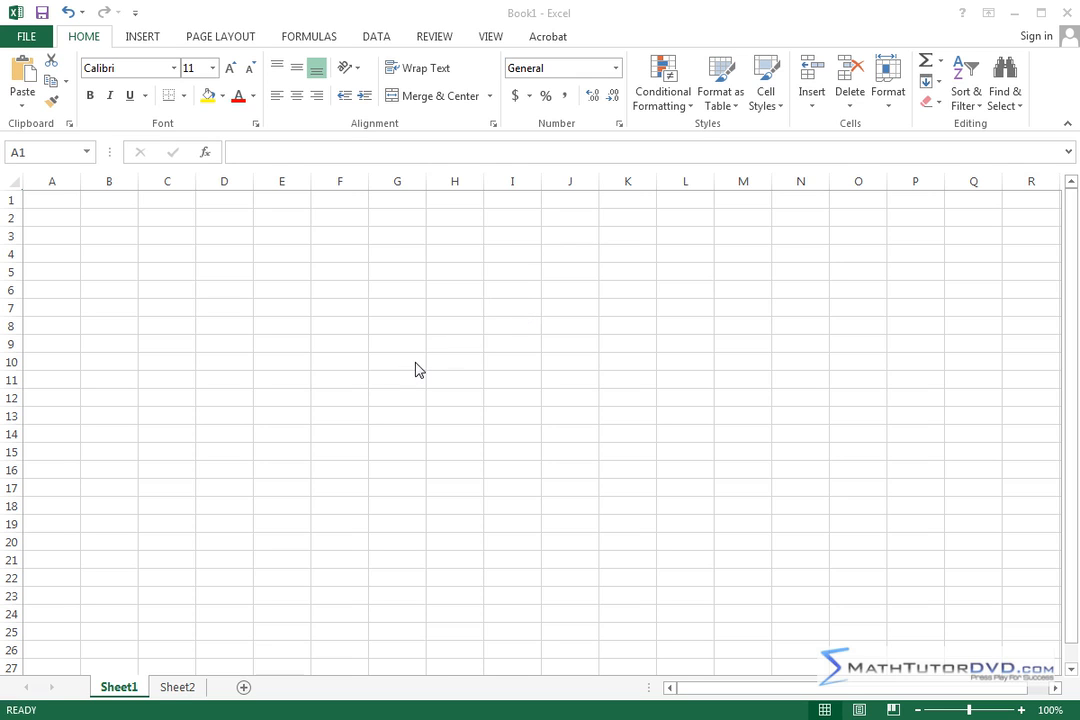
mouse_move(418, 340)
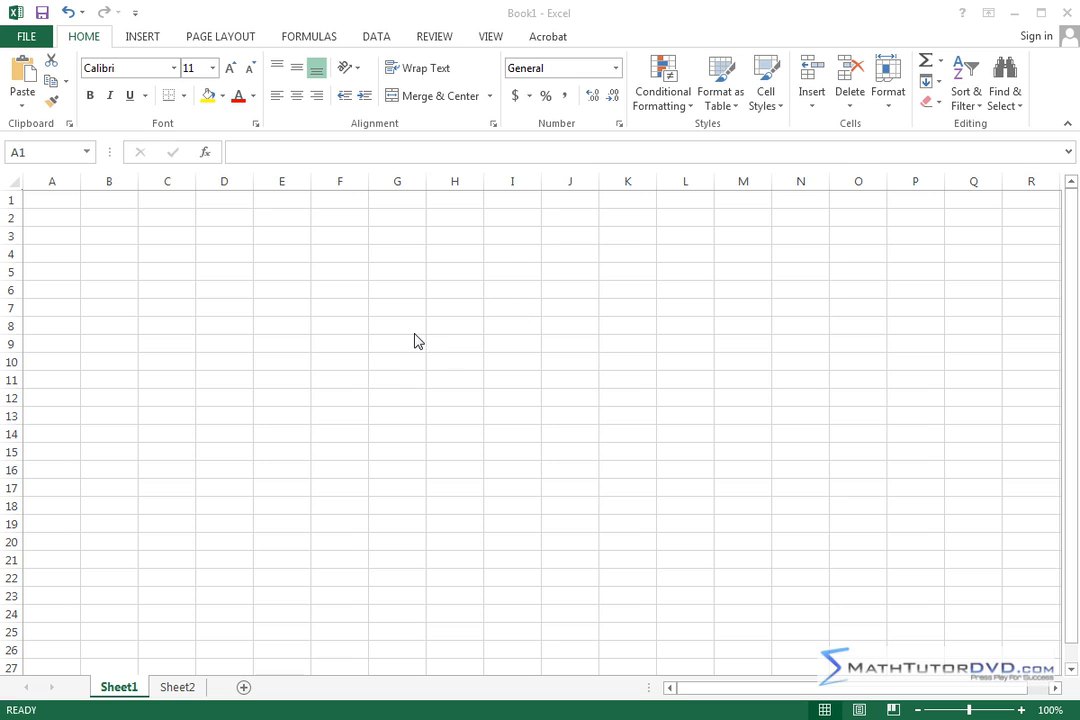
mouse_move(316, 288)
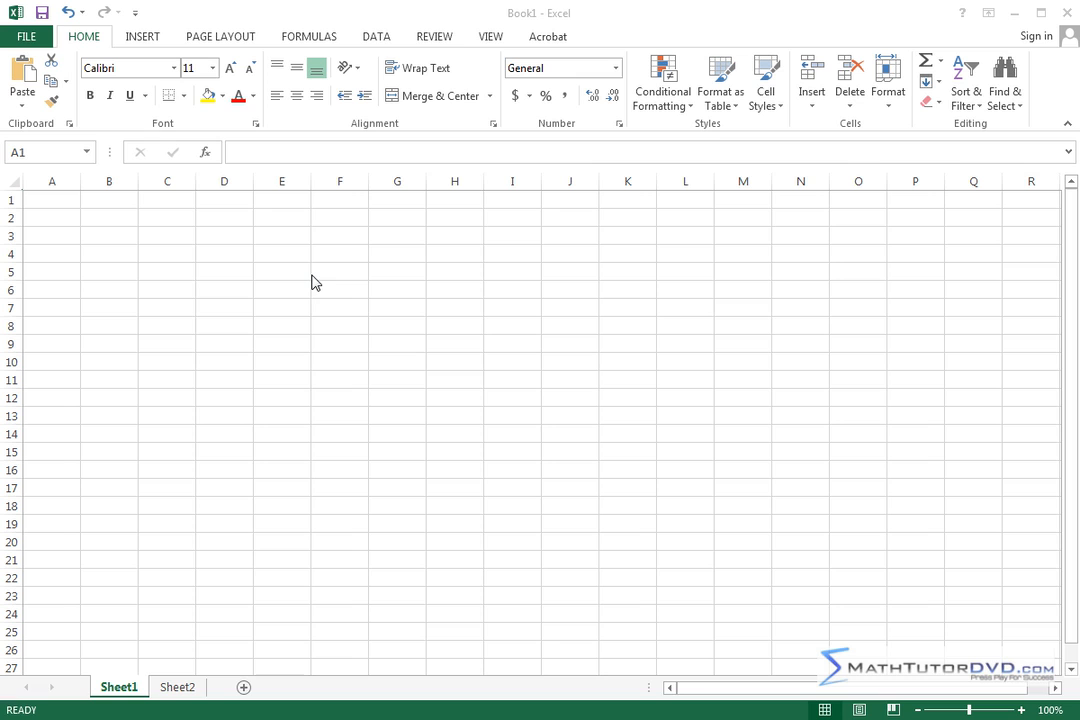
mouse_move(378, 352)
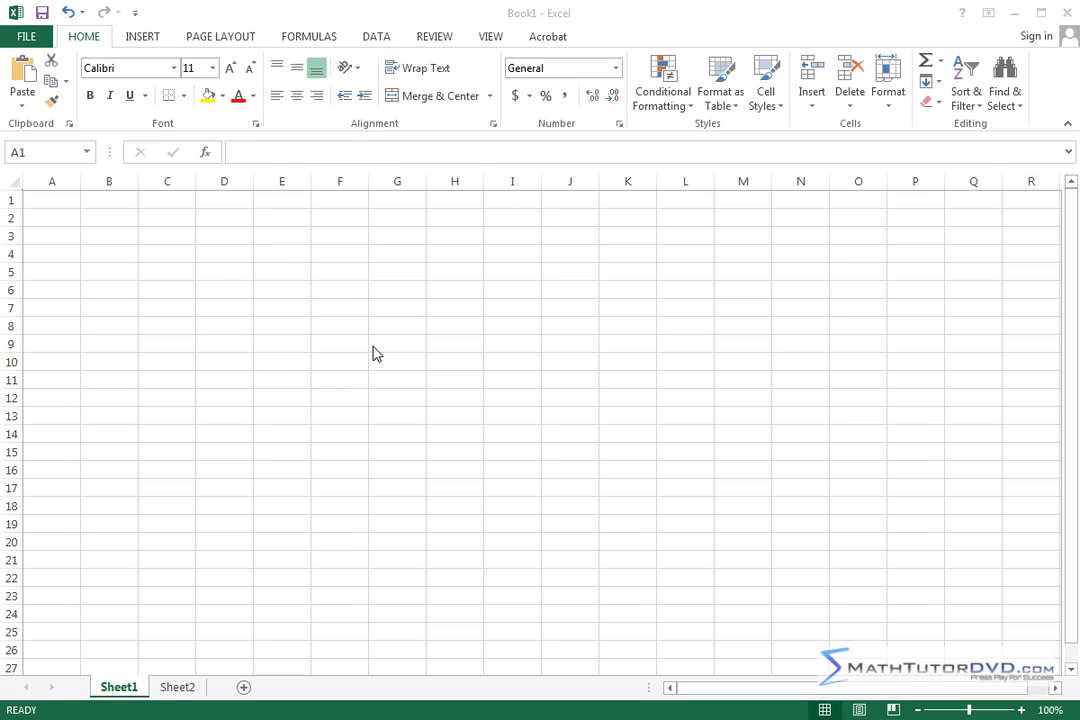
mouse_move(320, 264)
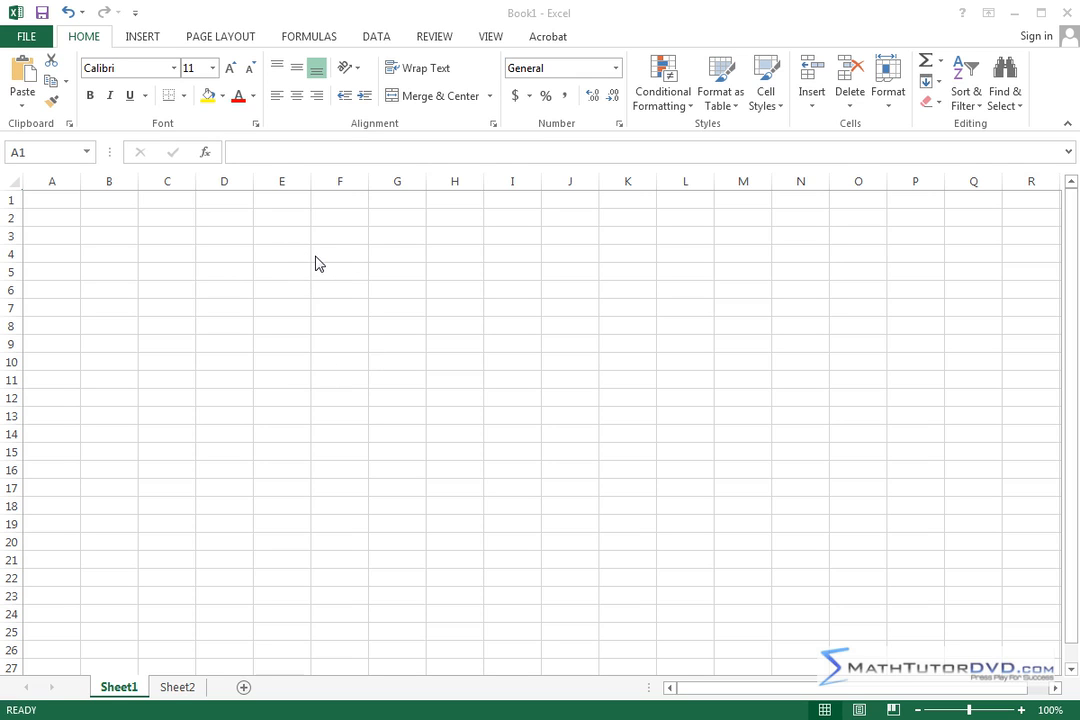
mouse_move(420, 388)
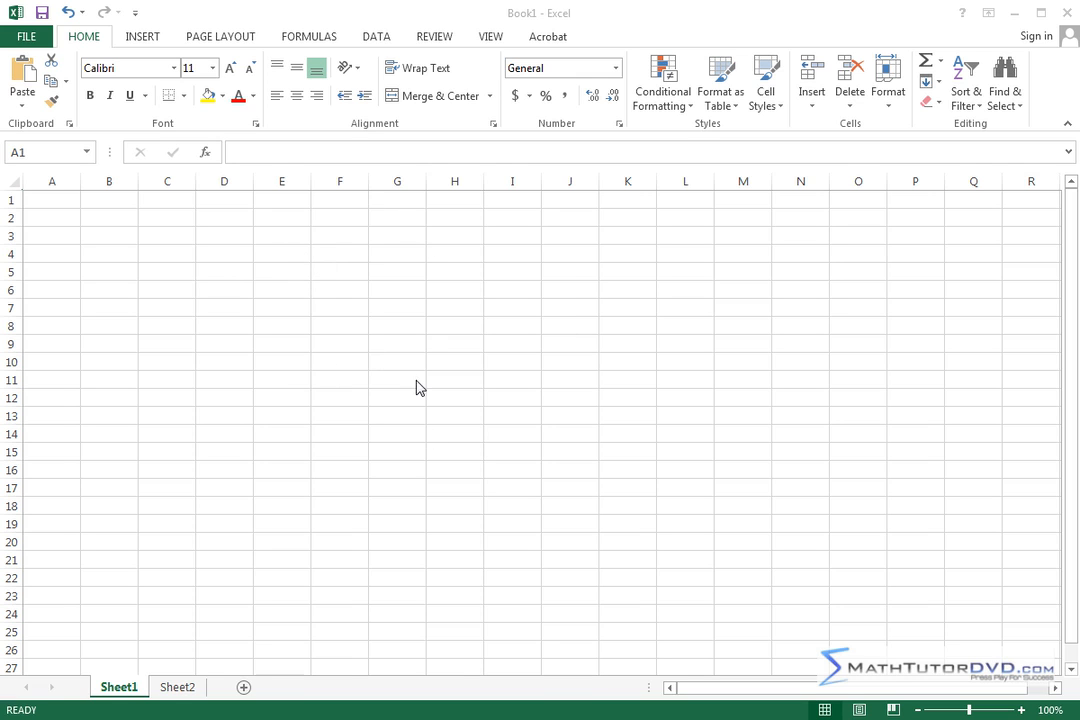
mouse_move(184, 670)
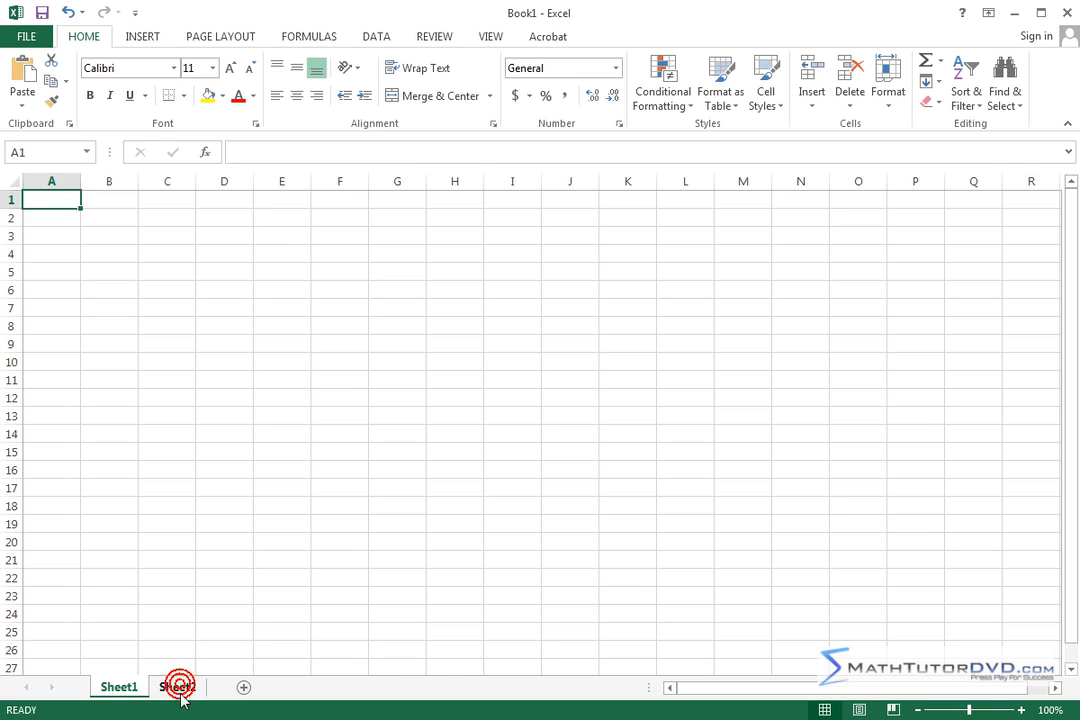
left_click(176, 688)
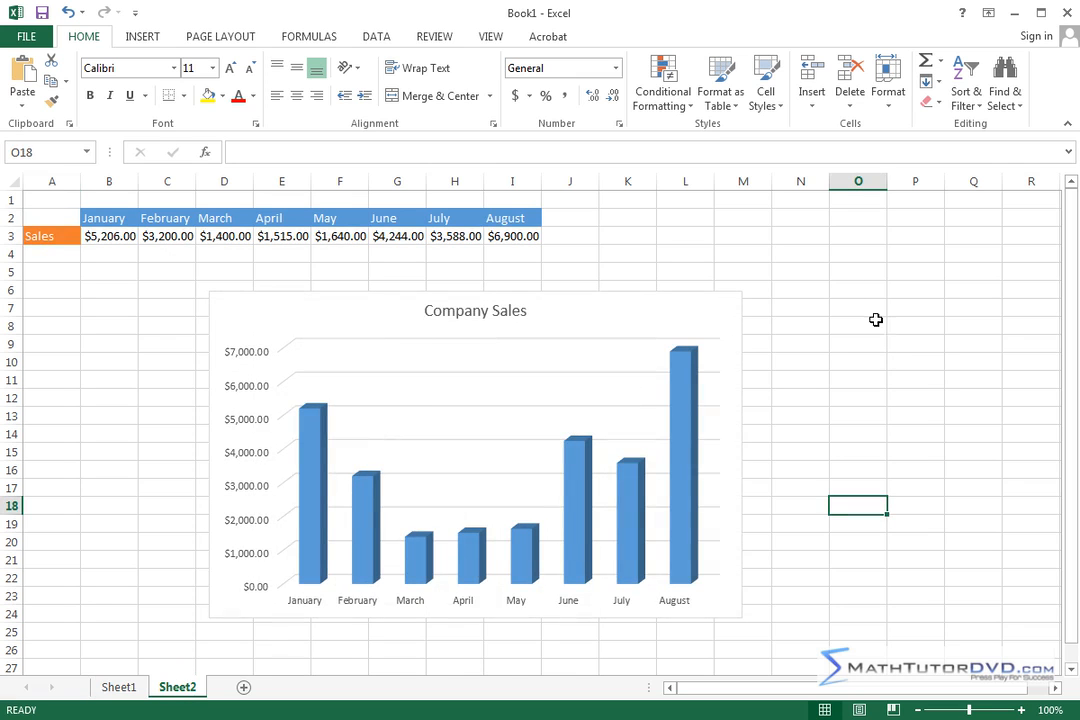
mouse_move(360, 470)
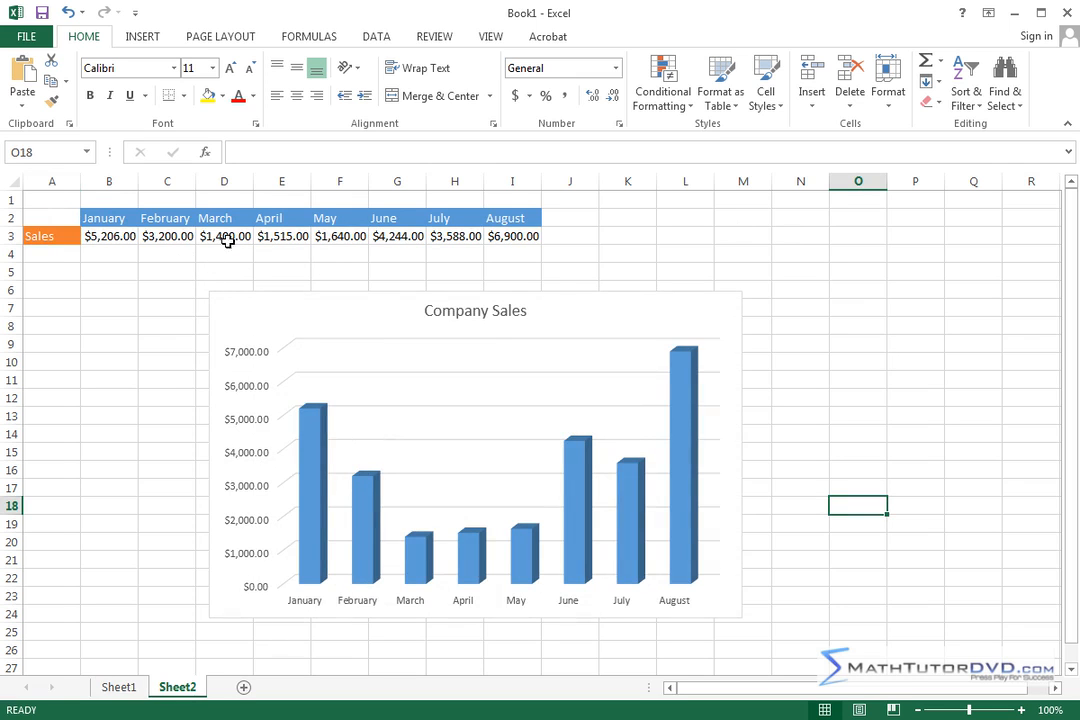
mouse_move(350, 248)
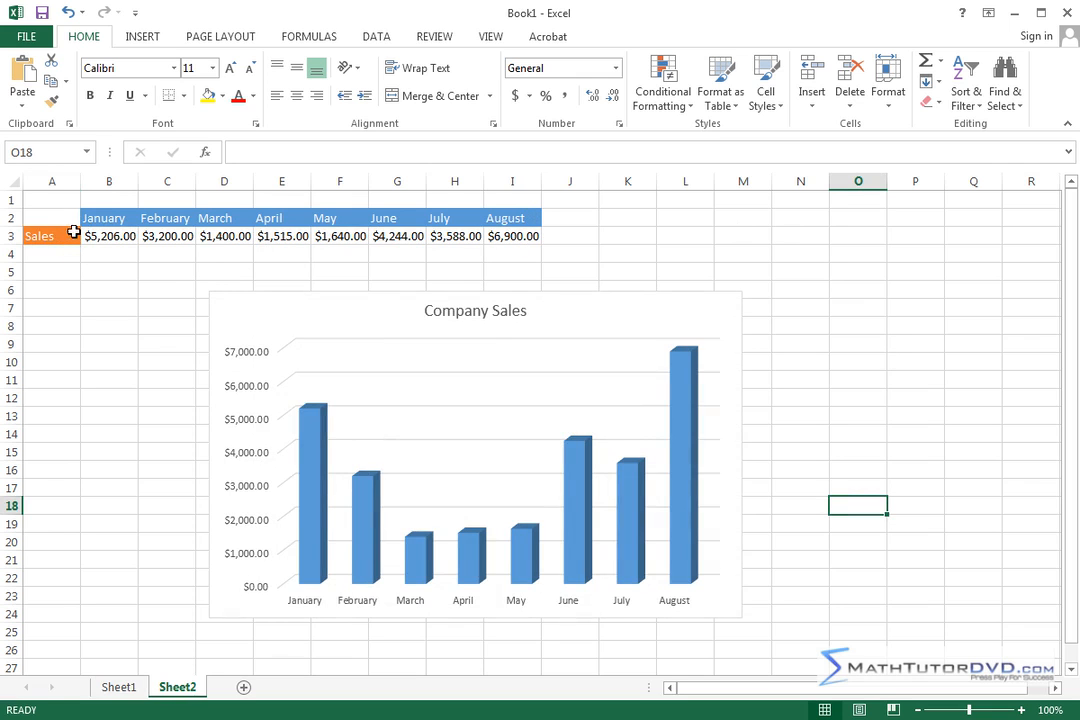
mouse_move(108, 288)
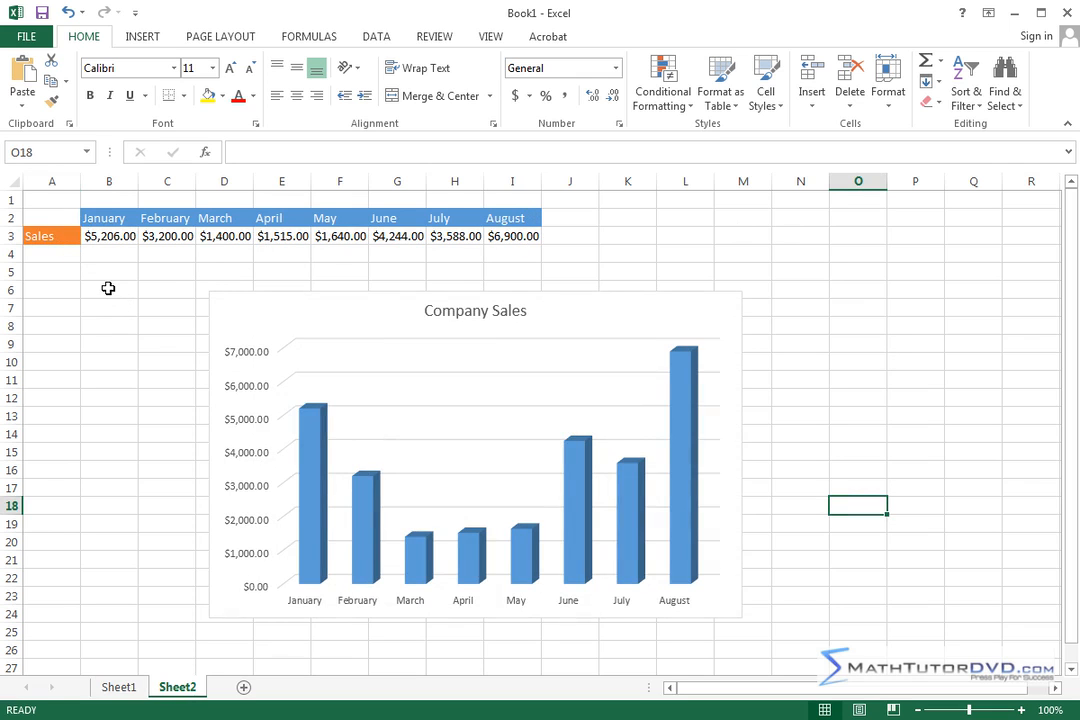
mouse_move(96, 240)
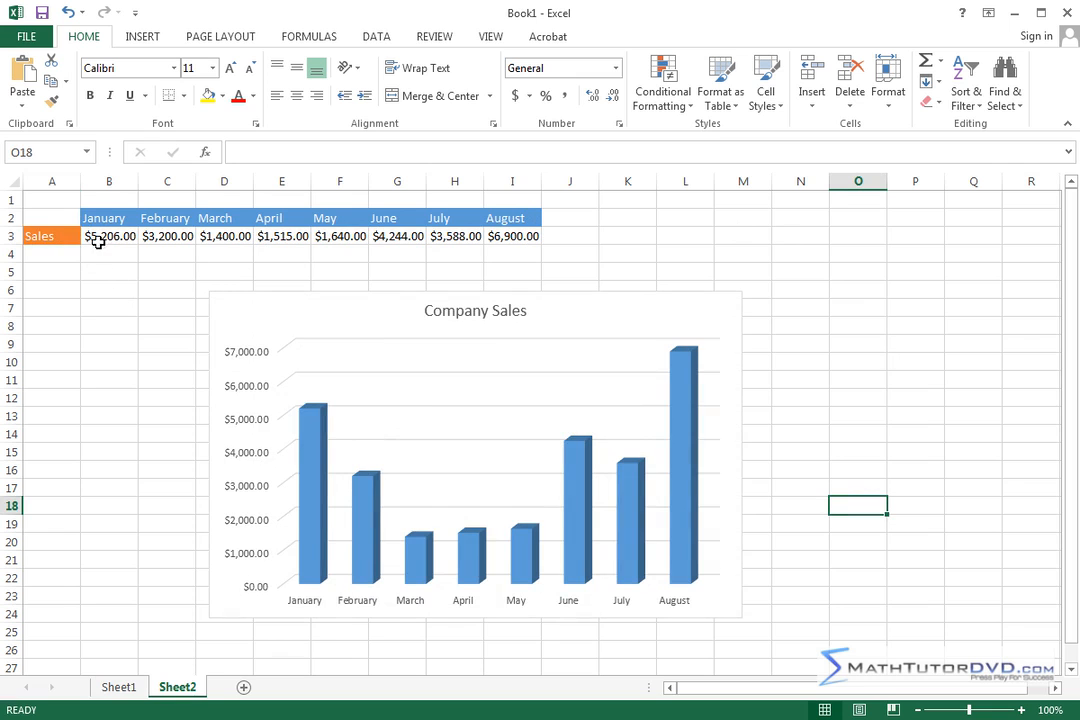
mouse_move(528, 312)
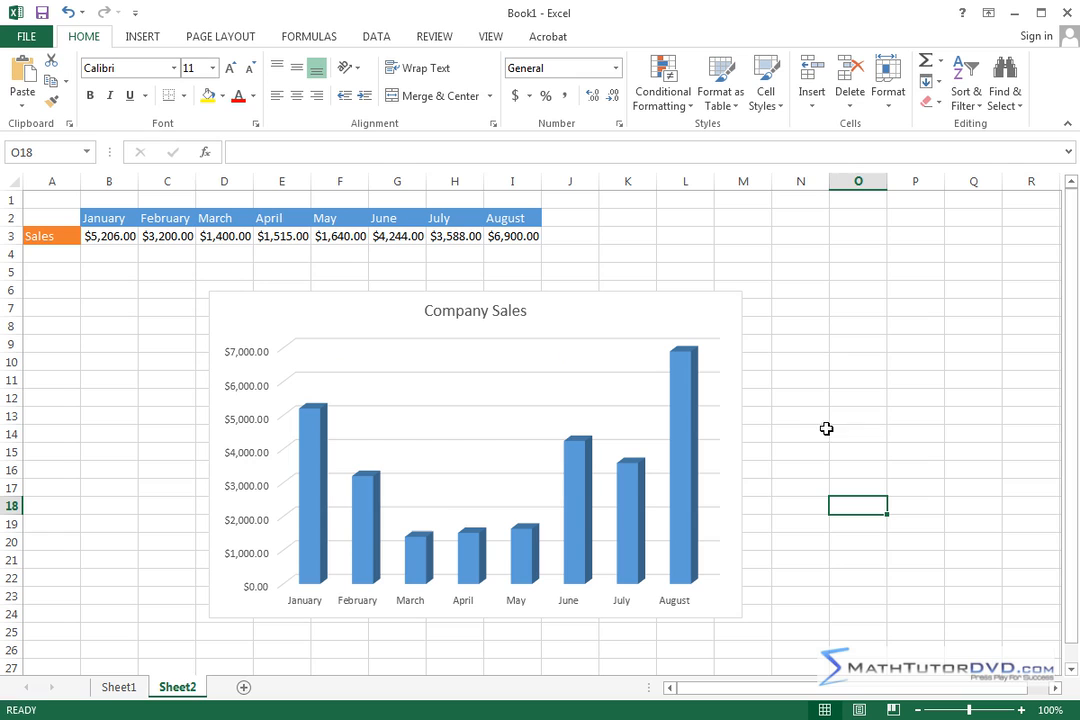
mouse_move(832, 420)
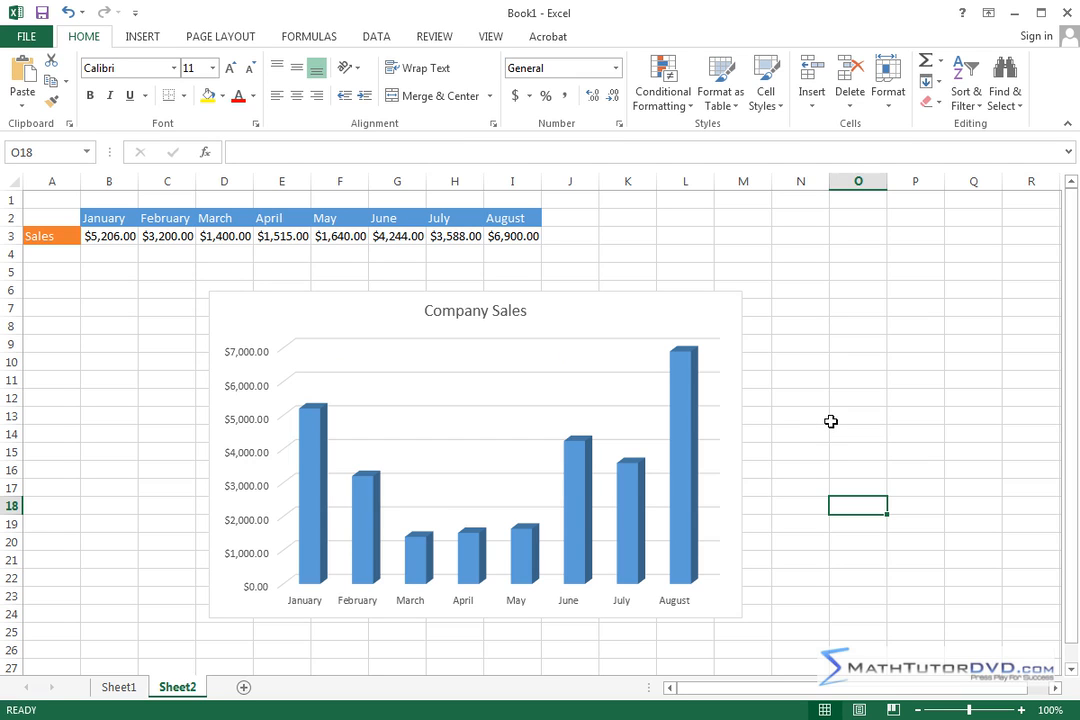
mouse_move(210, 318)
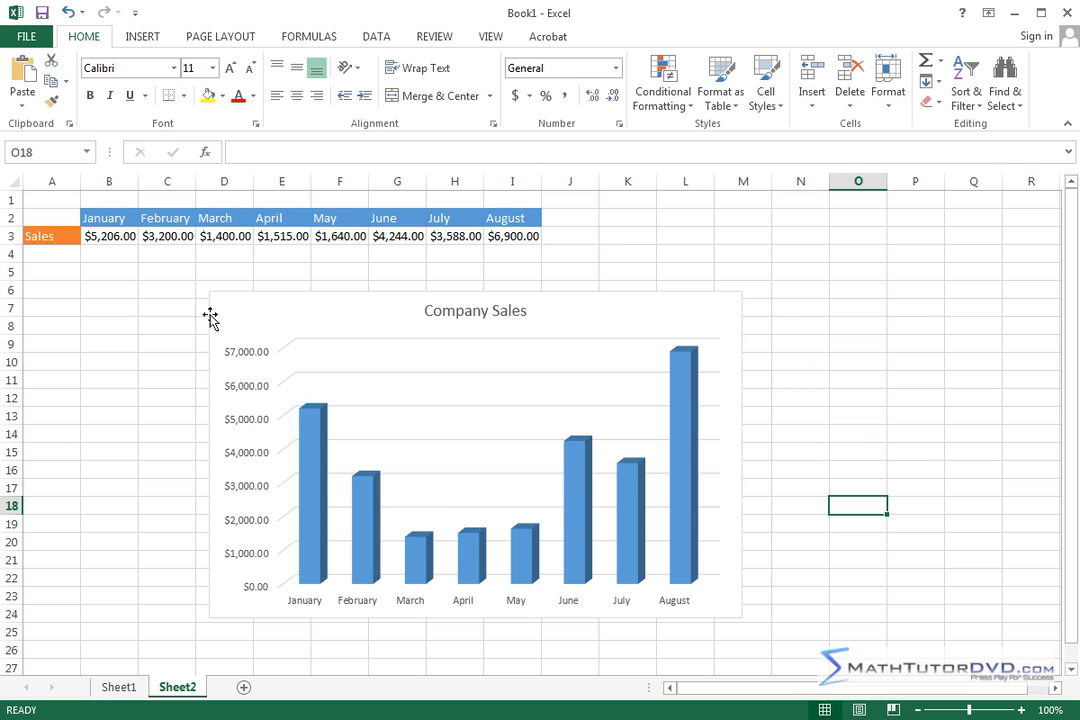
mouse_move(812, 376)
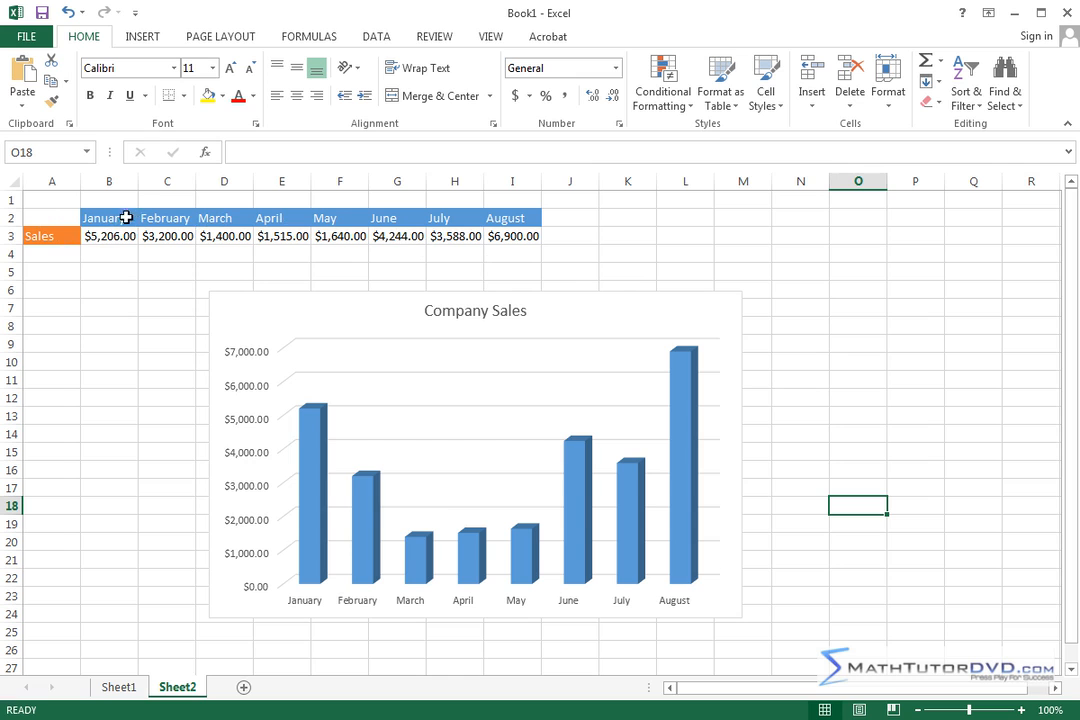
mouse_move(116, 444)
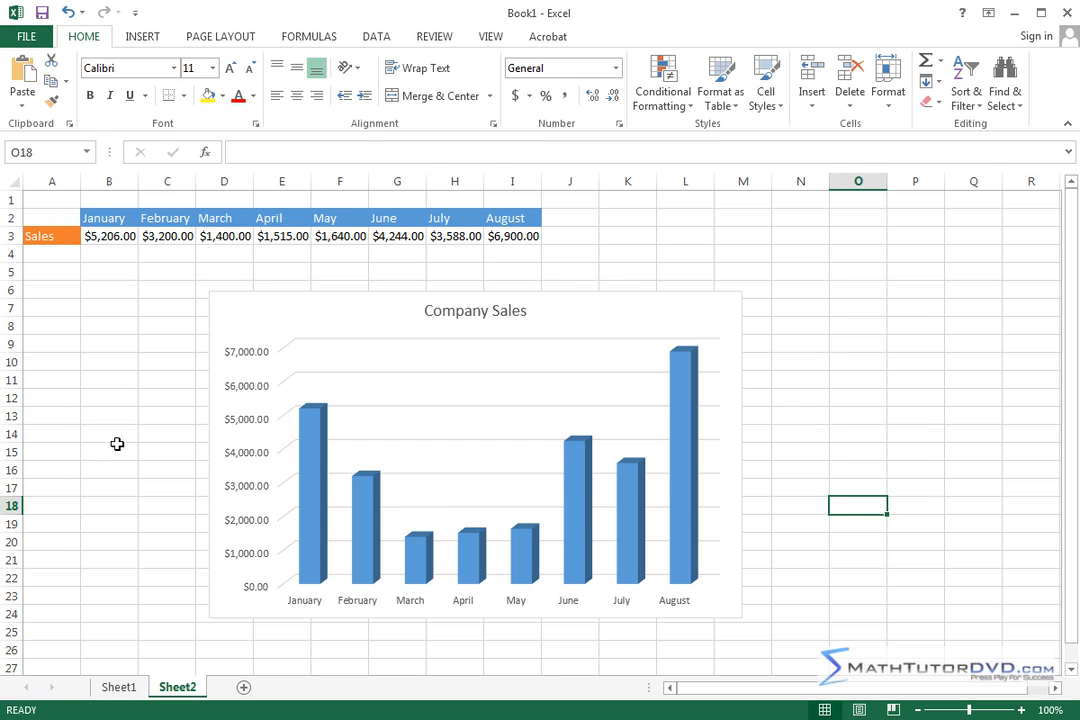
mouse_move(488, 232)
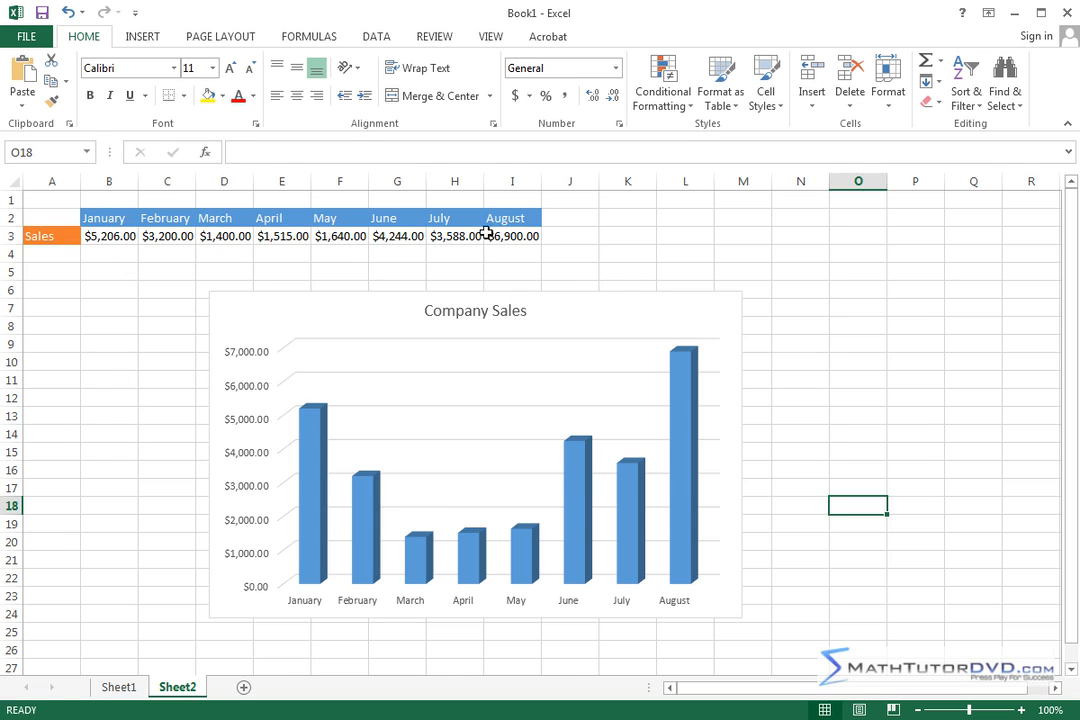
mouse_move(432, 278)
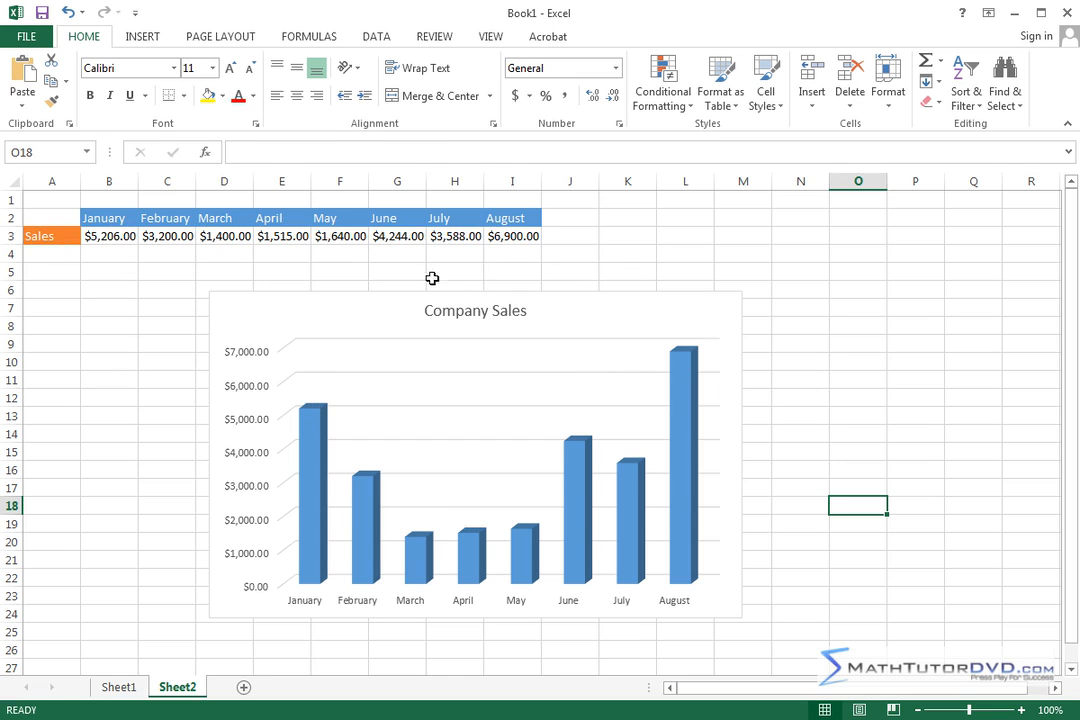
mouse_move(582, 330)
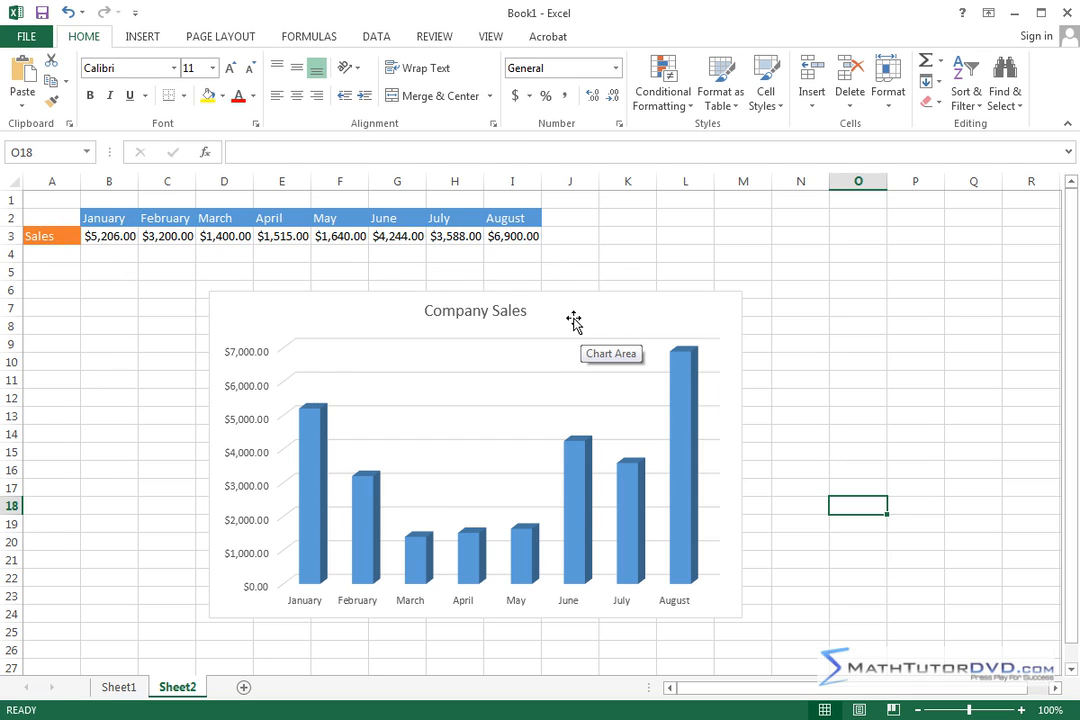
mouse_move(778, 236)
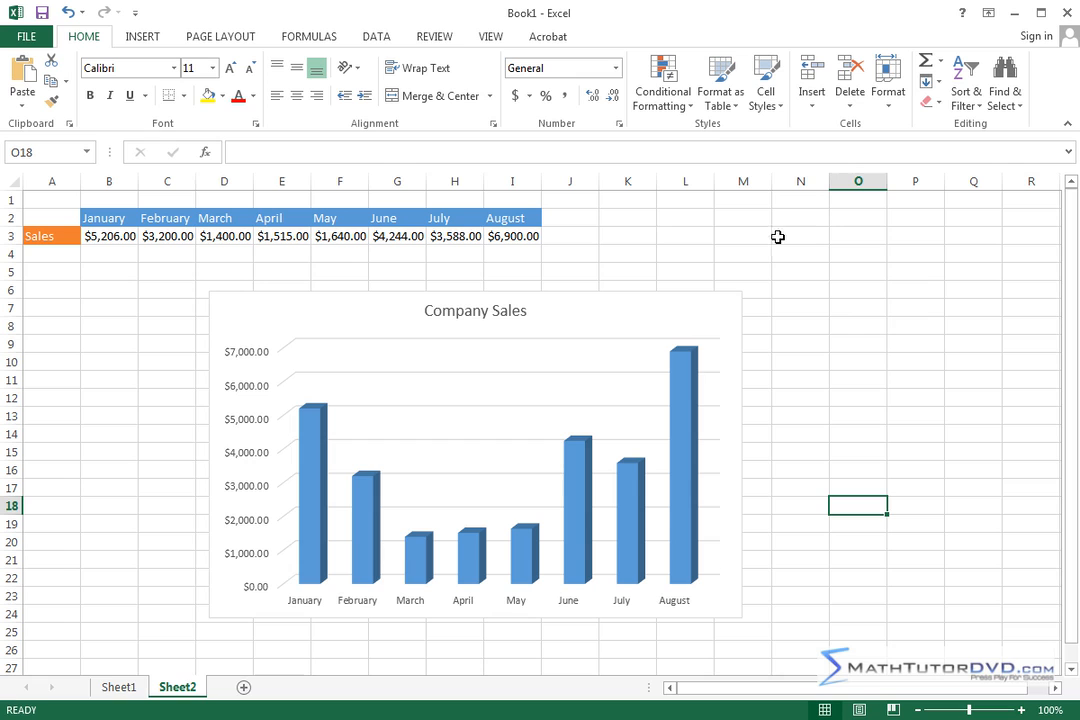
mouse_move(840, 310)
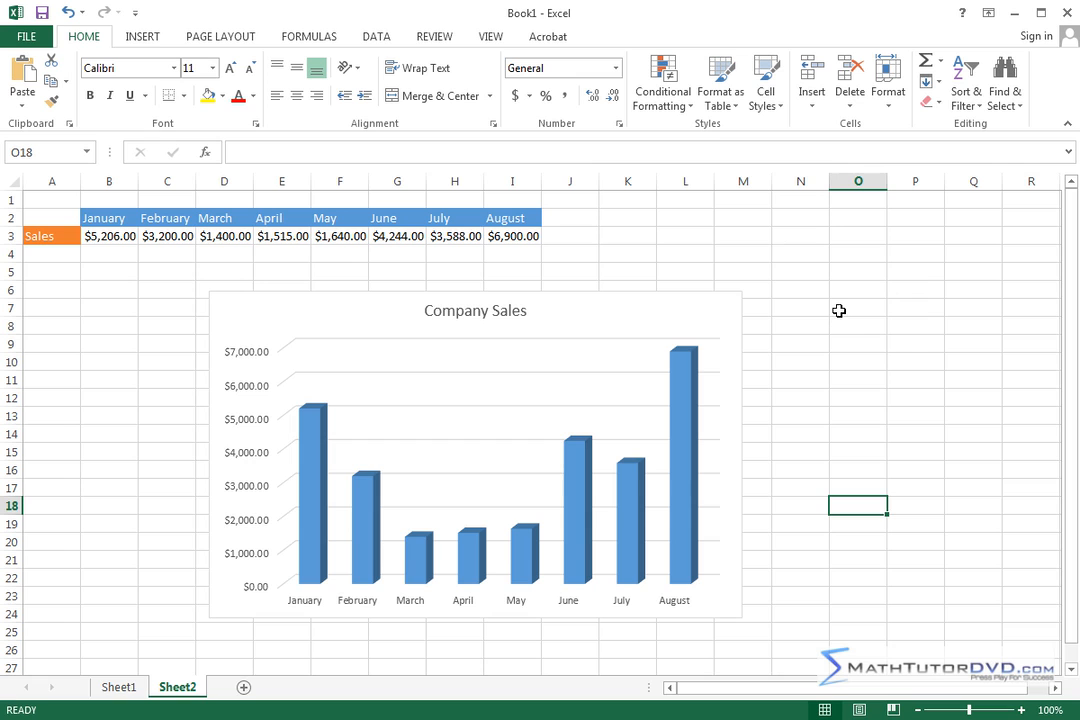
mouse_move(190, 252)
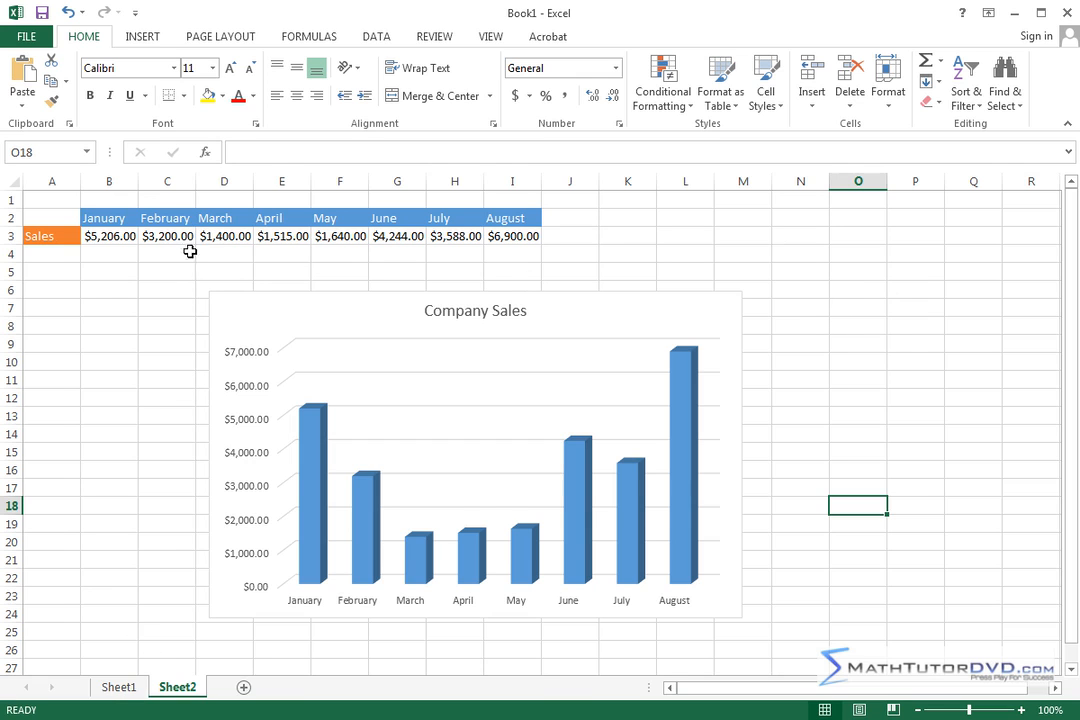
mouse_move(168, 314)
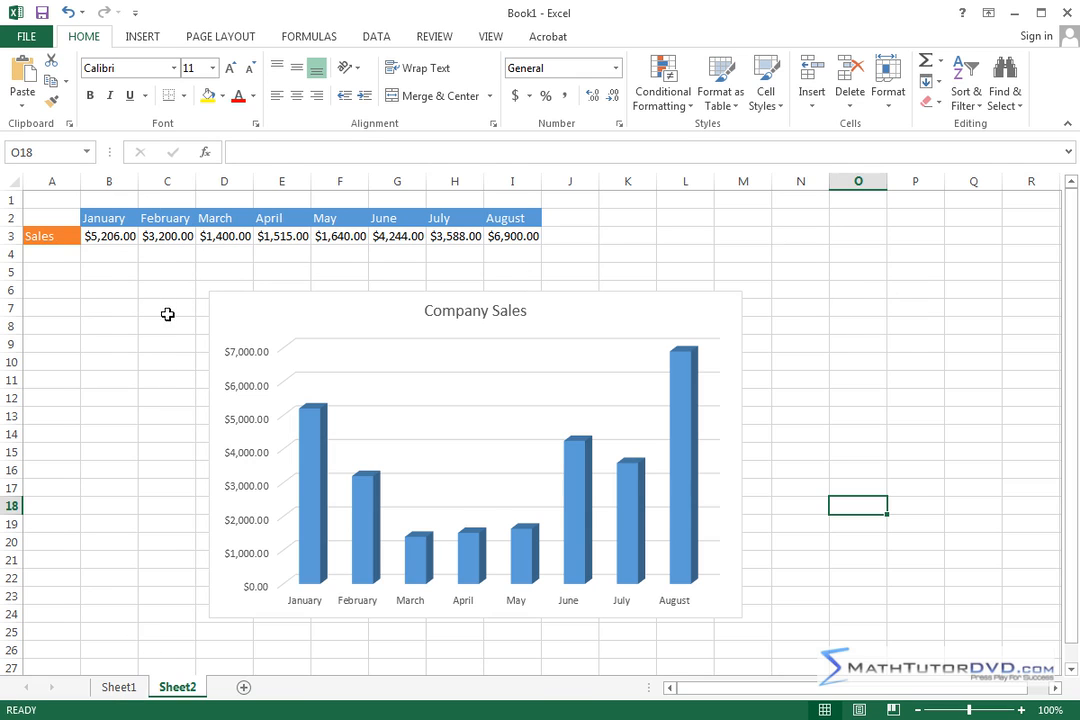
mouse_move(238, 282)
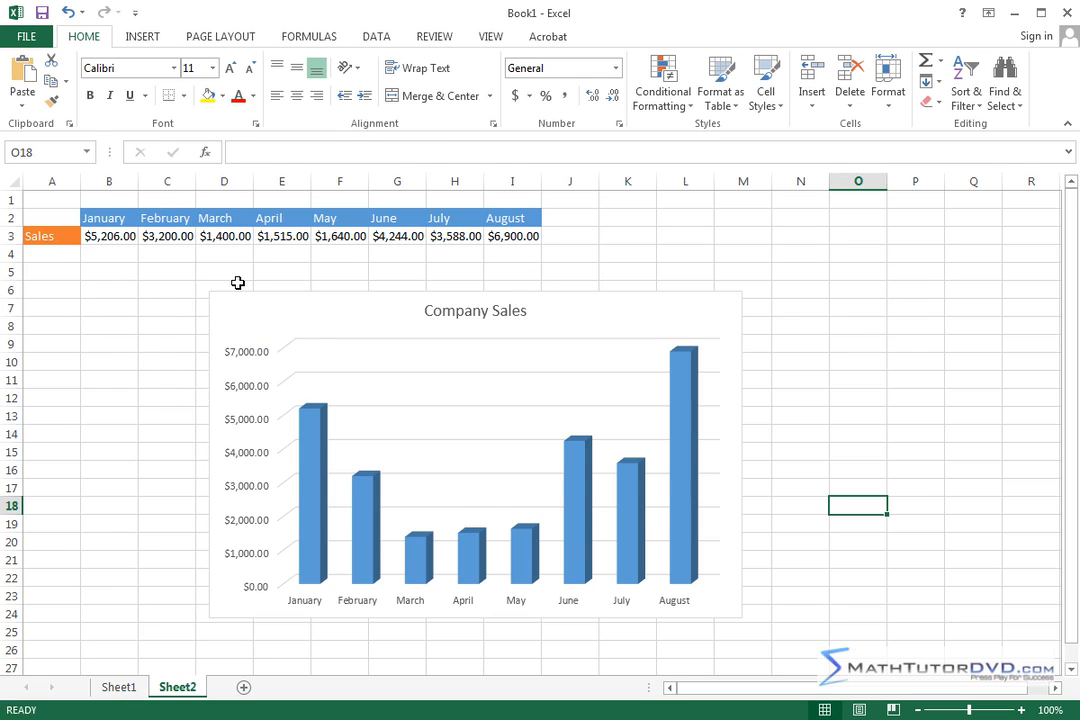
mouse_move(268, 252)
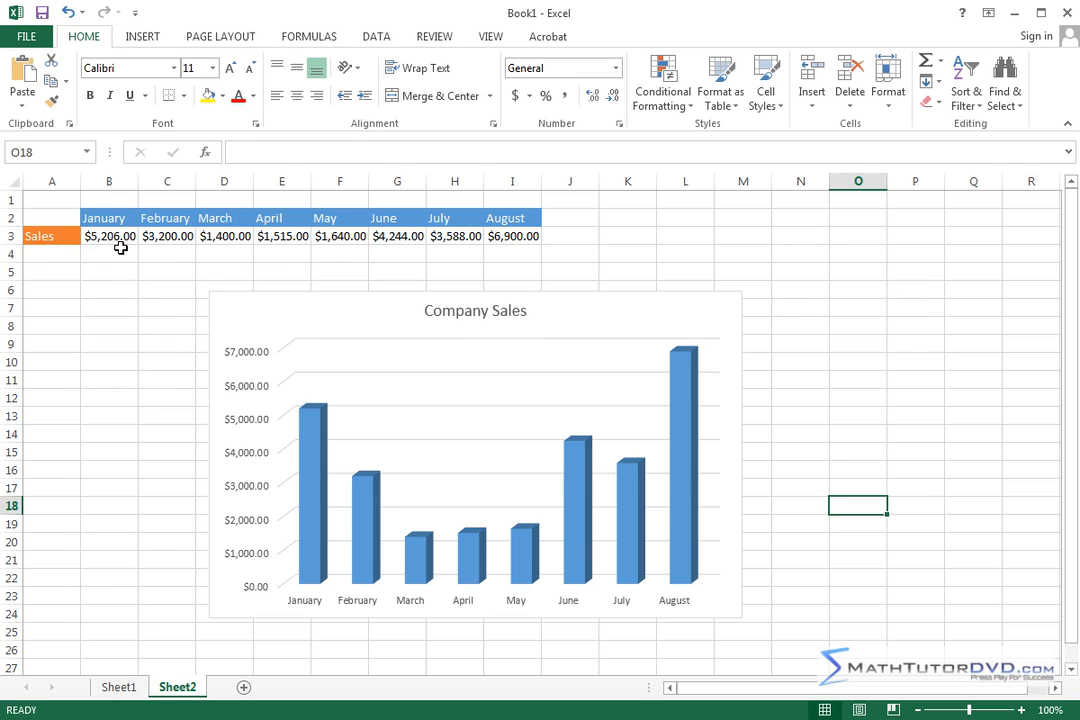
mouse_move(332, 230)
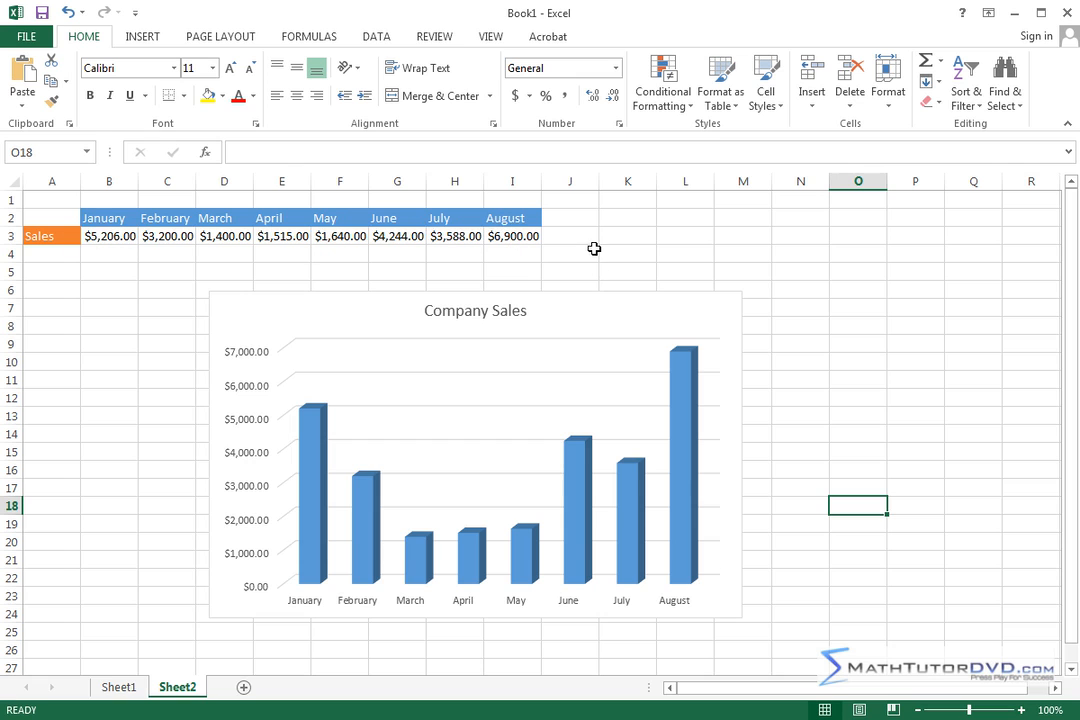
mouse_move(600, 236)
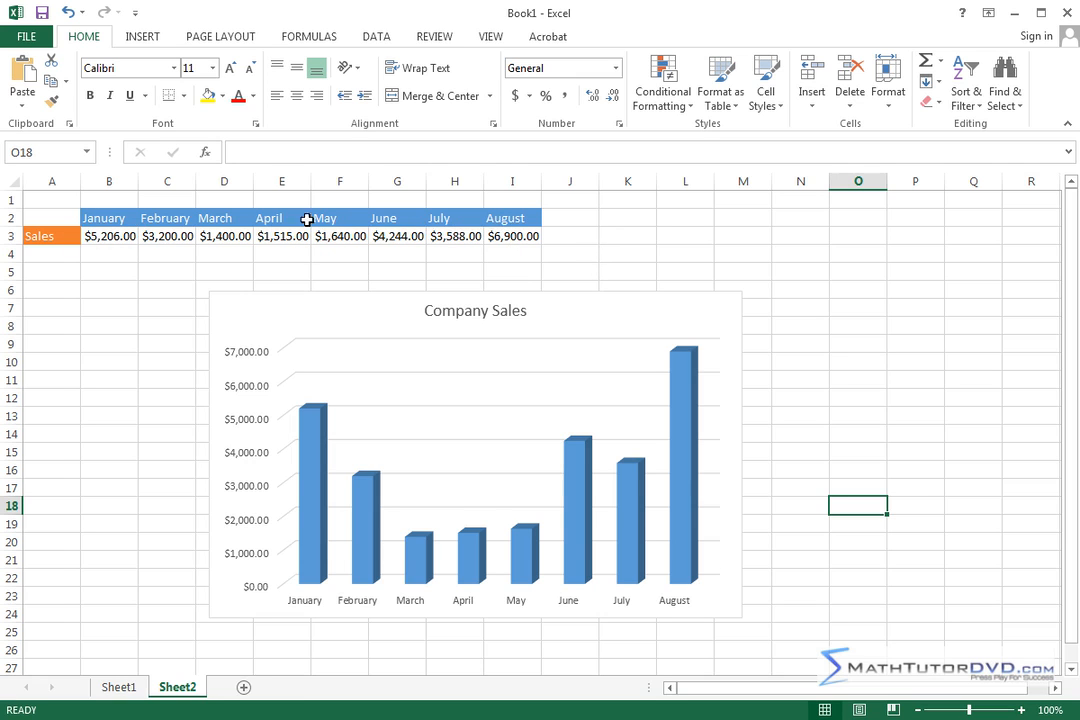
mouse_move(596, 278)
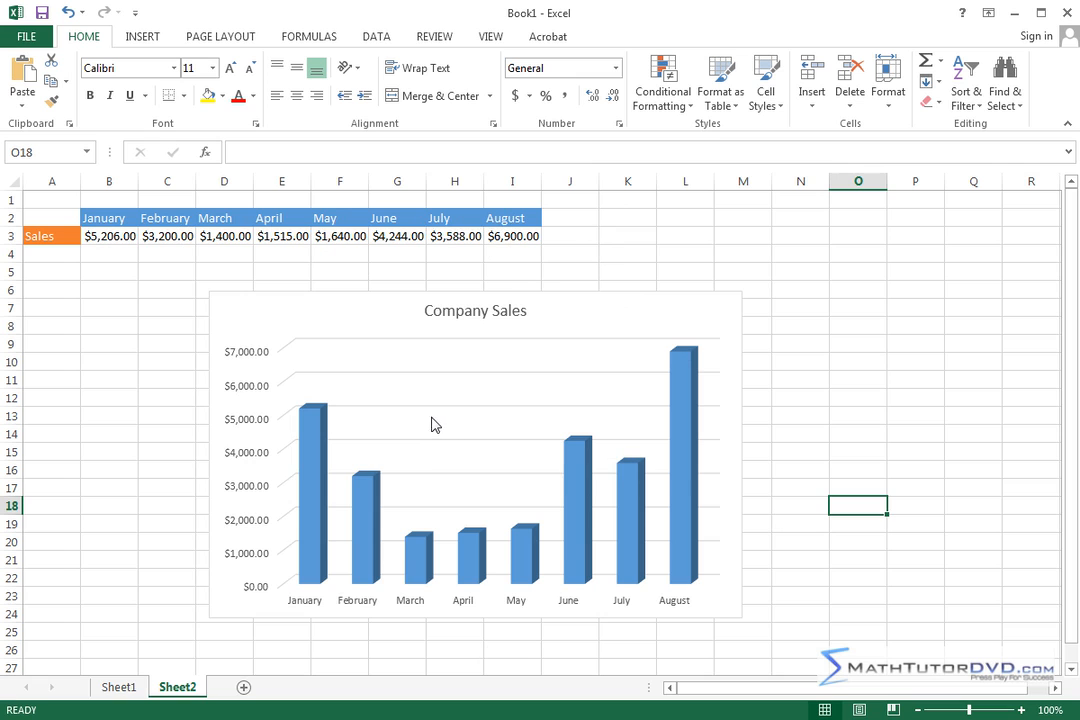
mouse_move(536, 548)
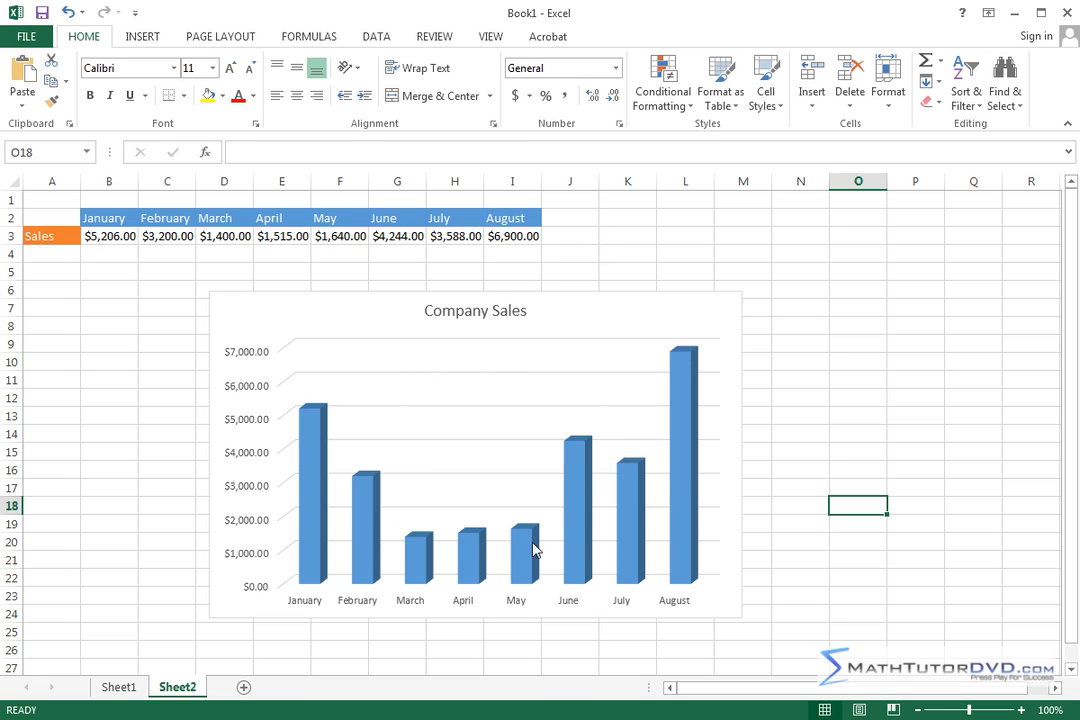
mouse_move(418, 392)
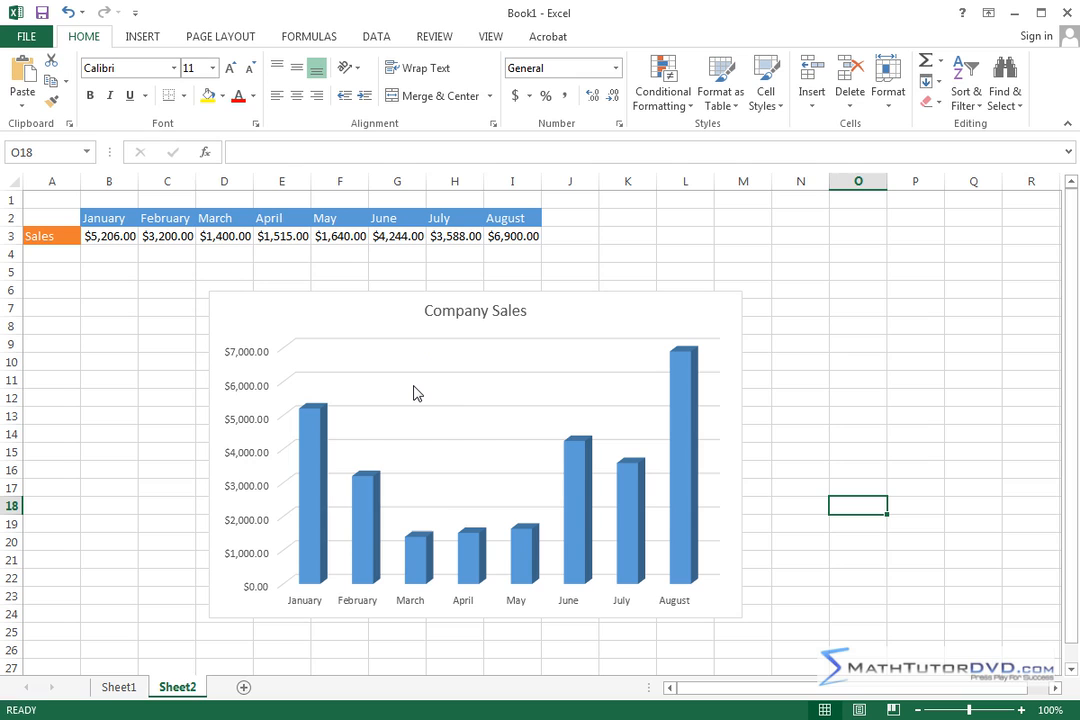
mouse_move(416, 392)
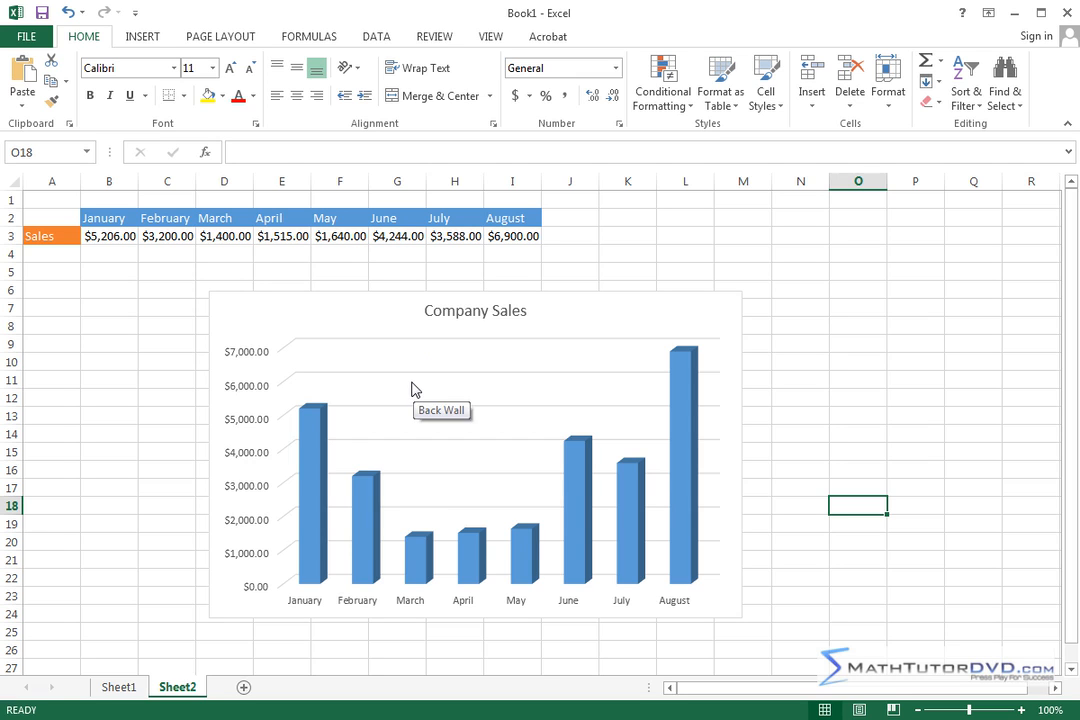
mouse_move(276, 208)
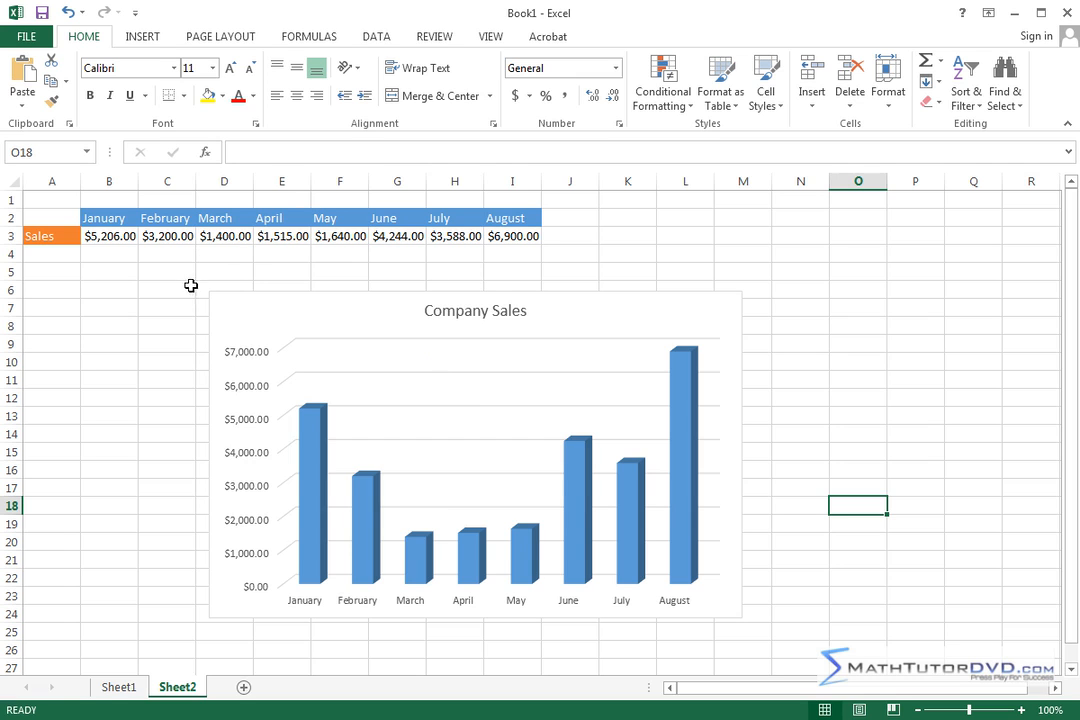
mouse_move(156, 246)
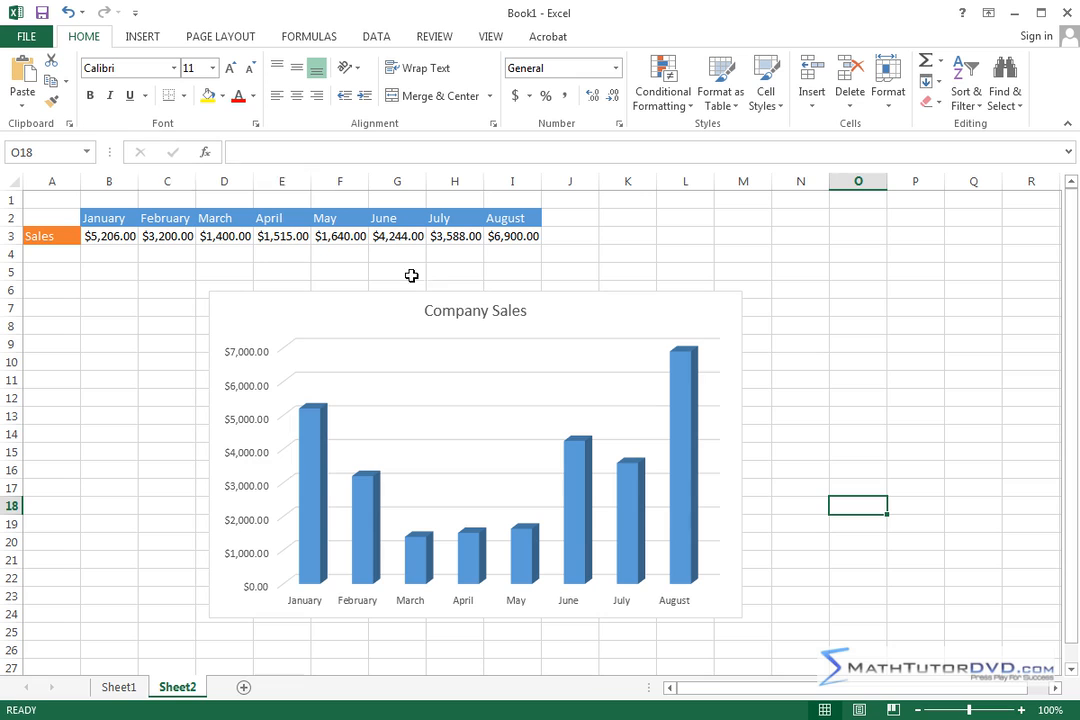
mouse_move(322, 396)
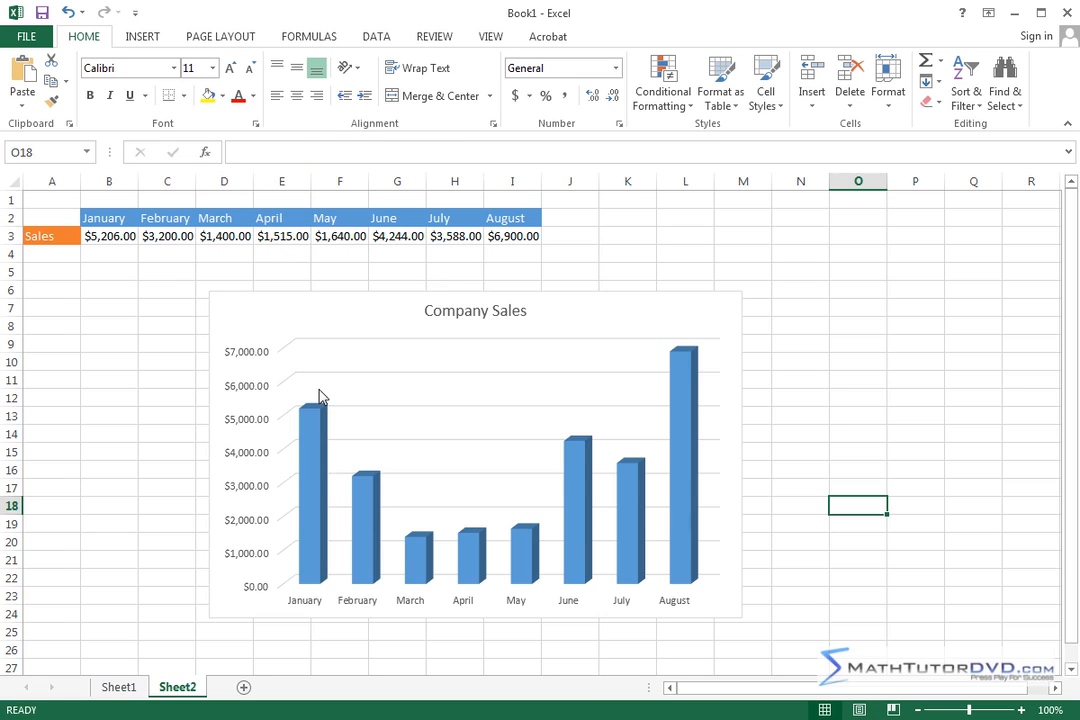
mouse_move(312, 282)
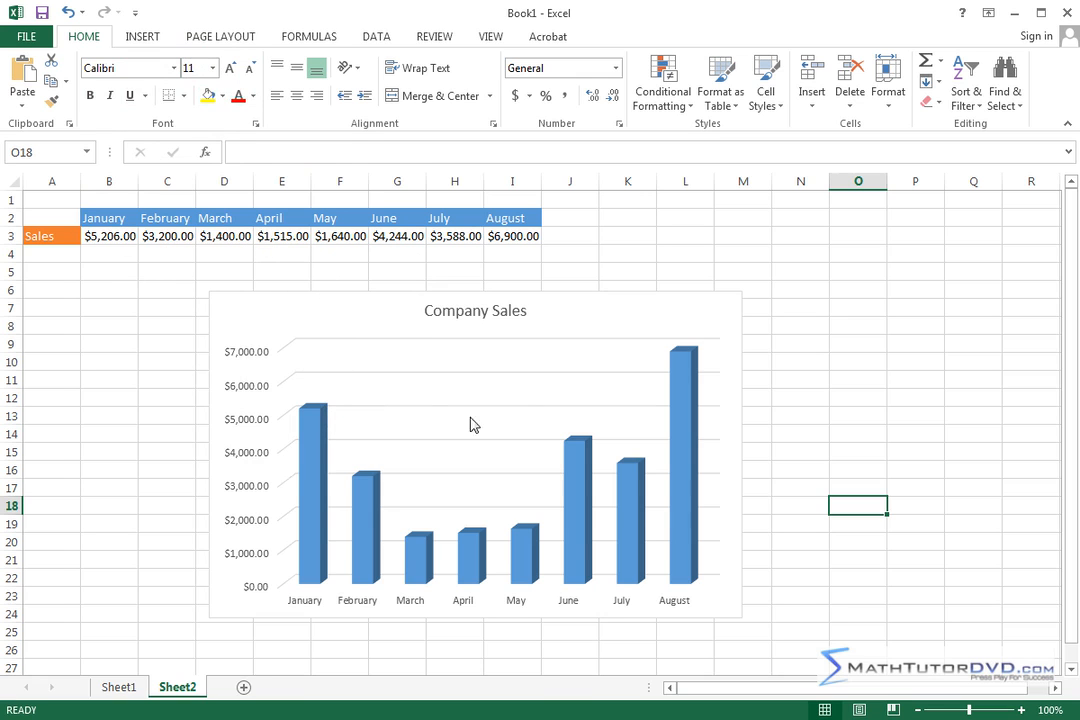
mouse_move(420, 324)
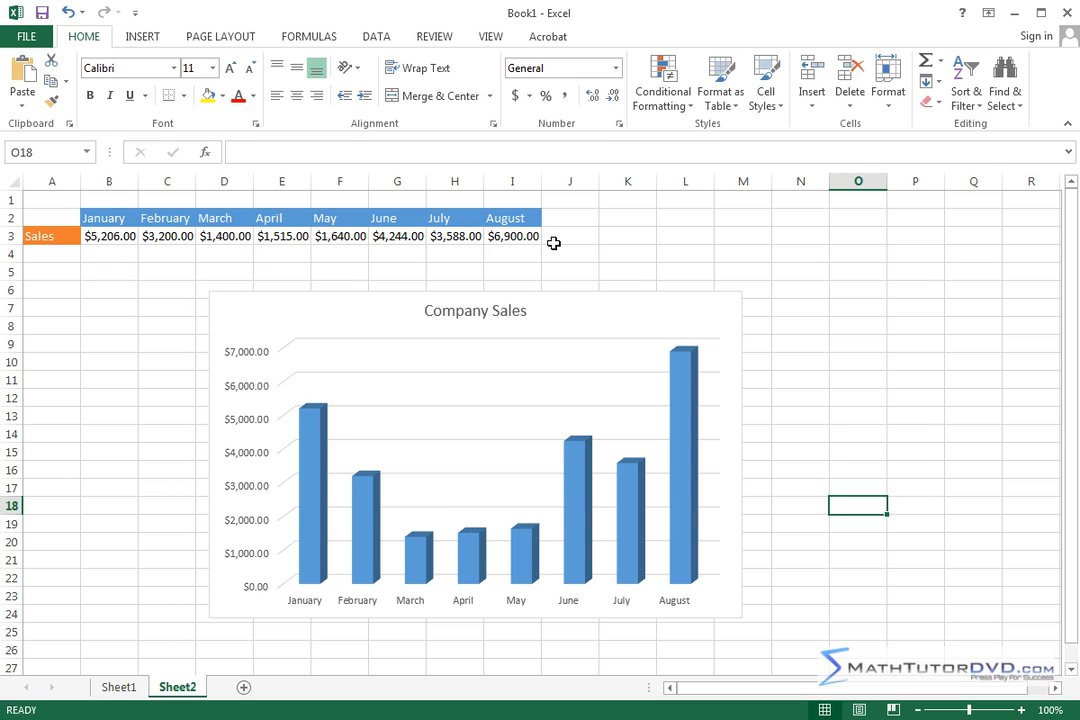
mouse_move(324, 456)
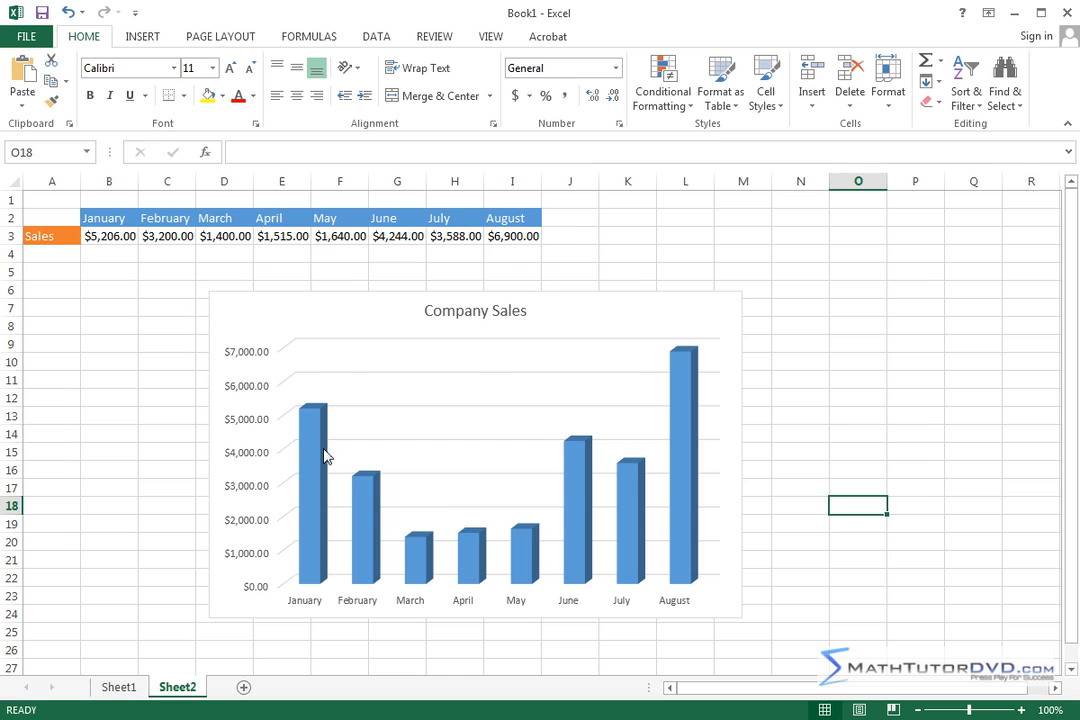
mouse_move(418, 368)
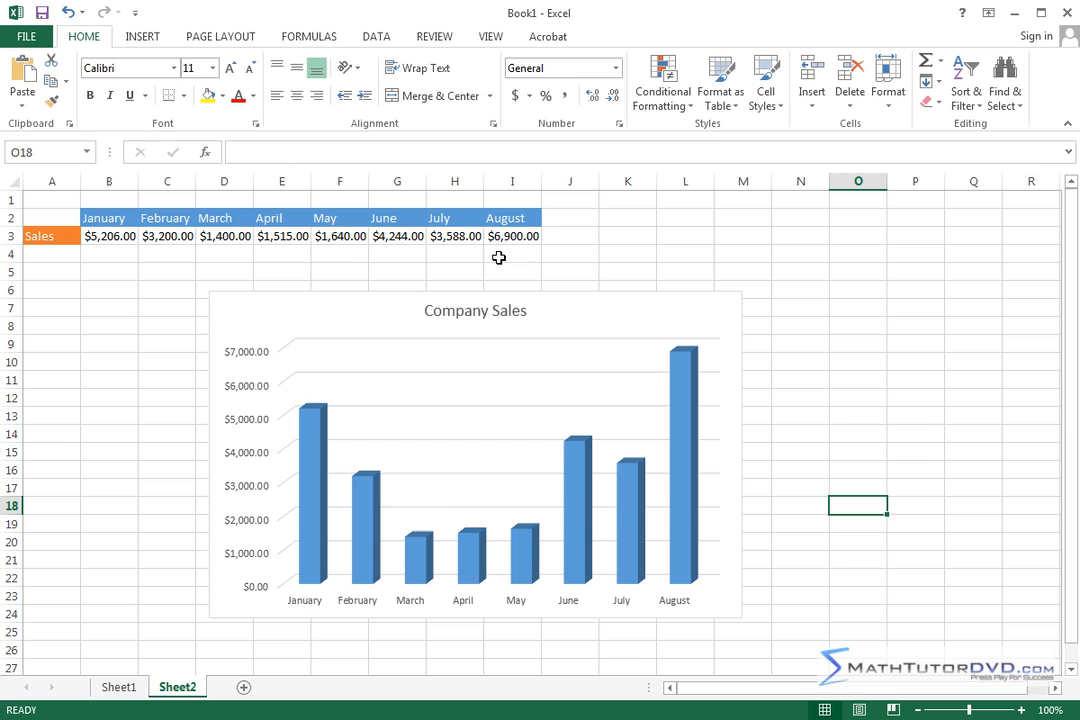
mouse_move(492, 252)
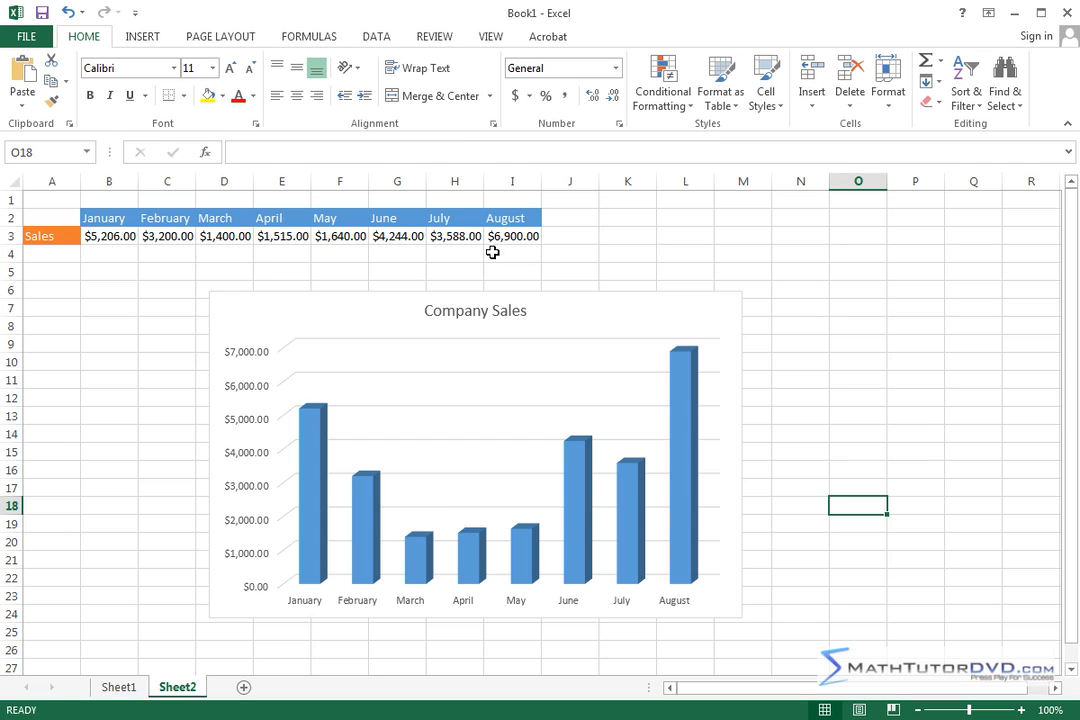
mouse_move(420, 248)
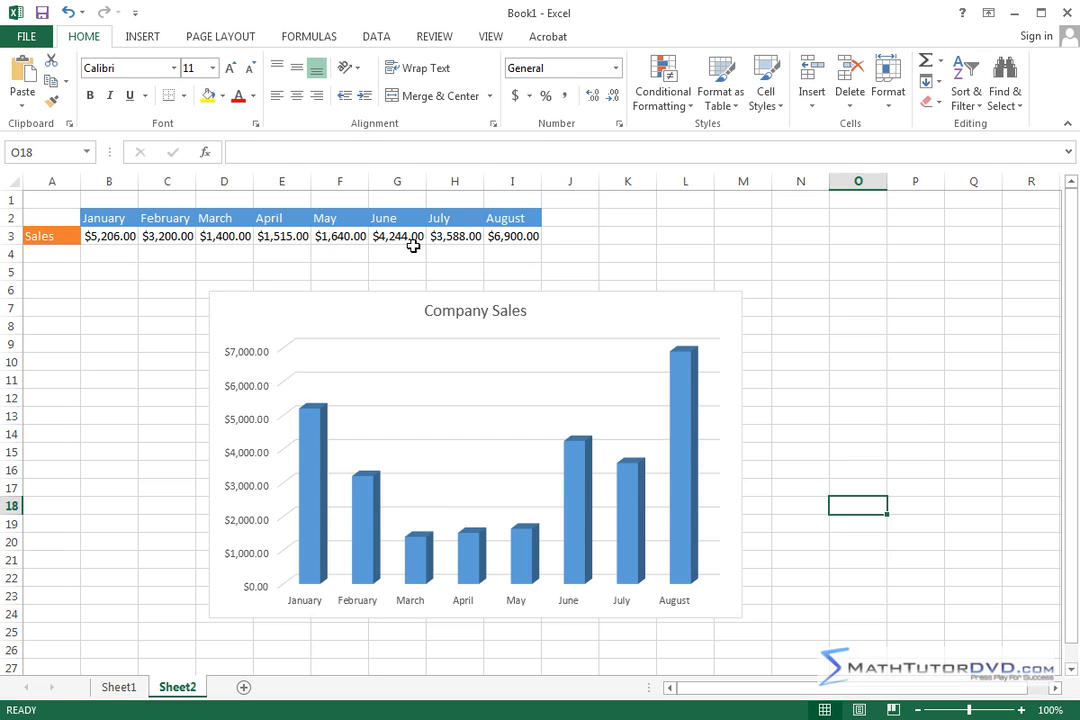
mouse_move(408, 242)
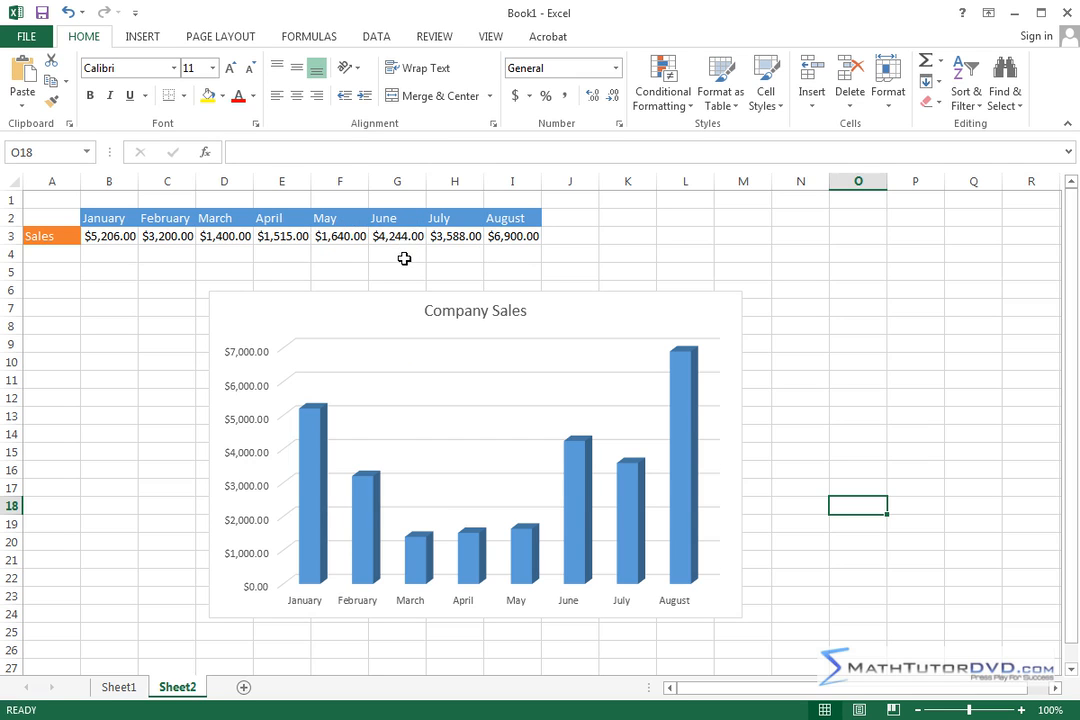
mouse_move(336, 256)
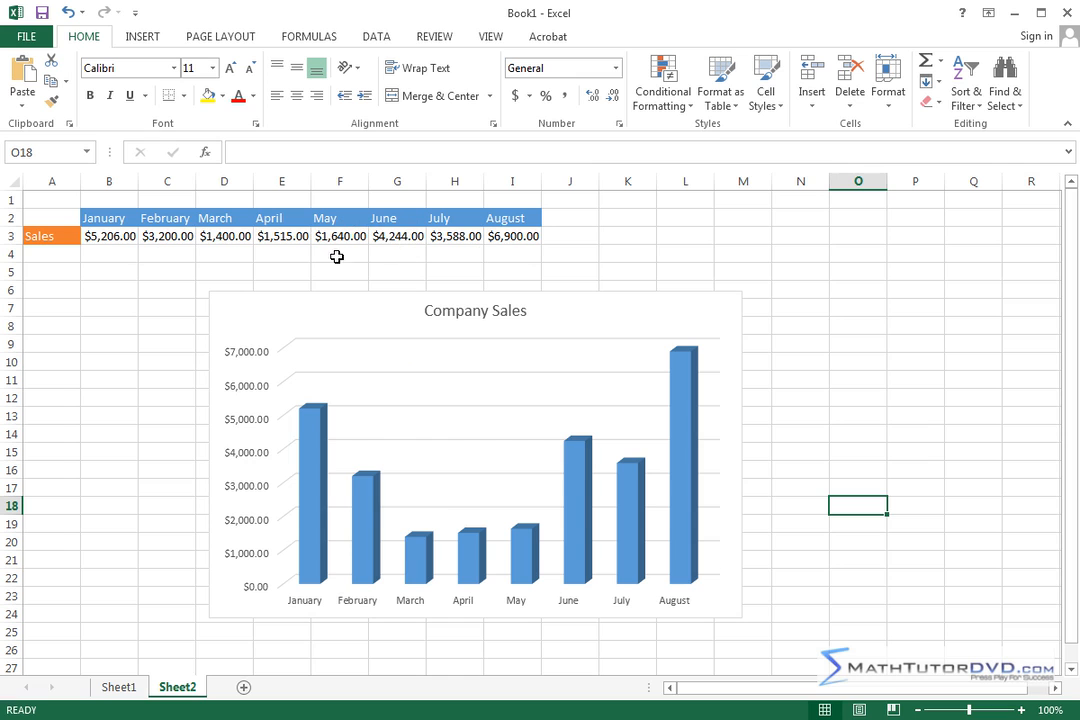
mouse_move(462, 346)
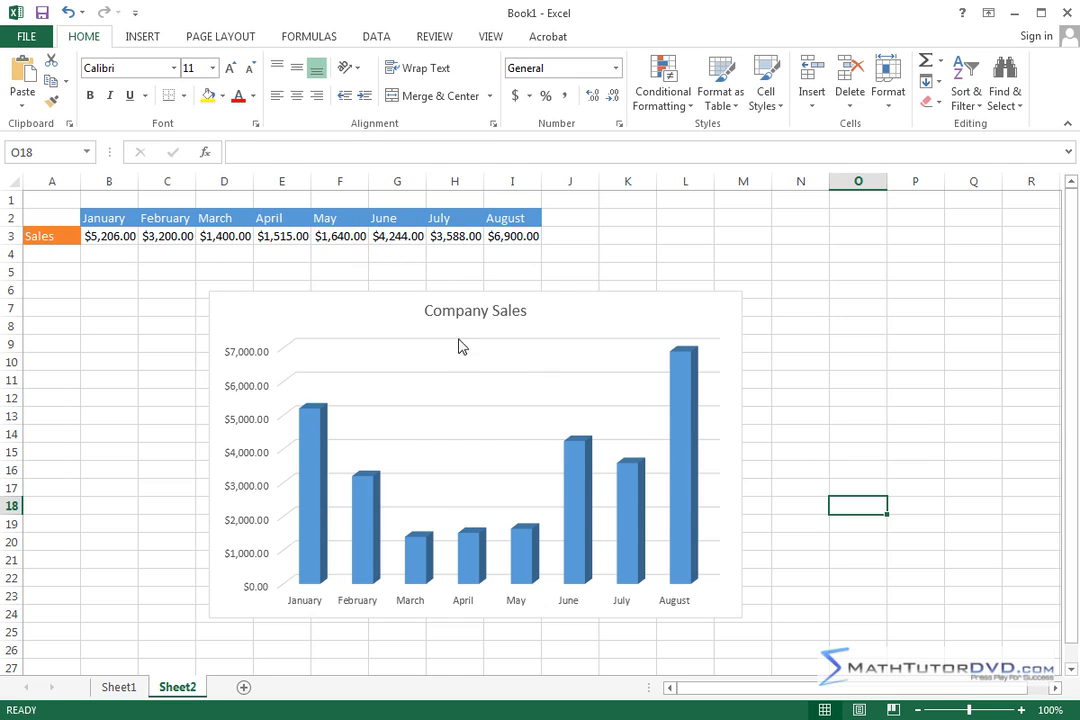
mouse_move(582, 308)
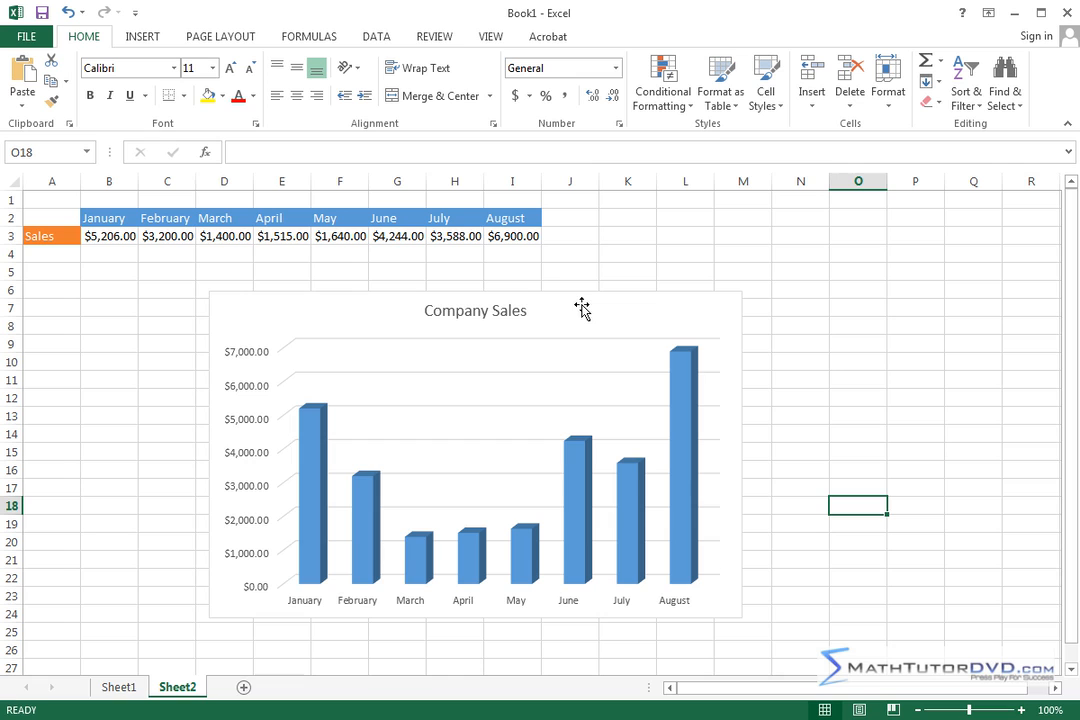
mouse_move(648, 348)
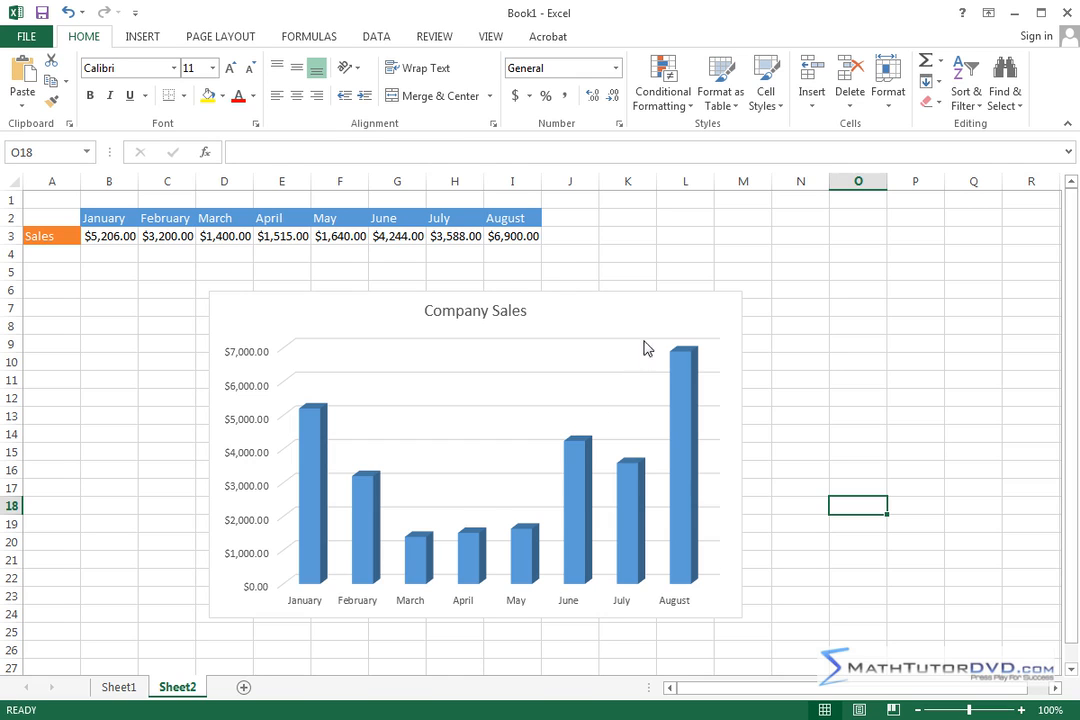
mouse_move(640, 302)
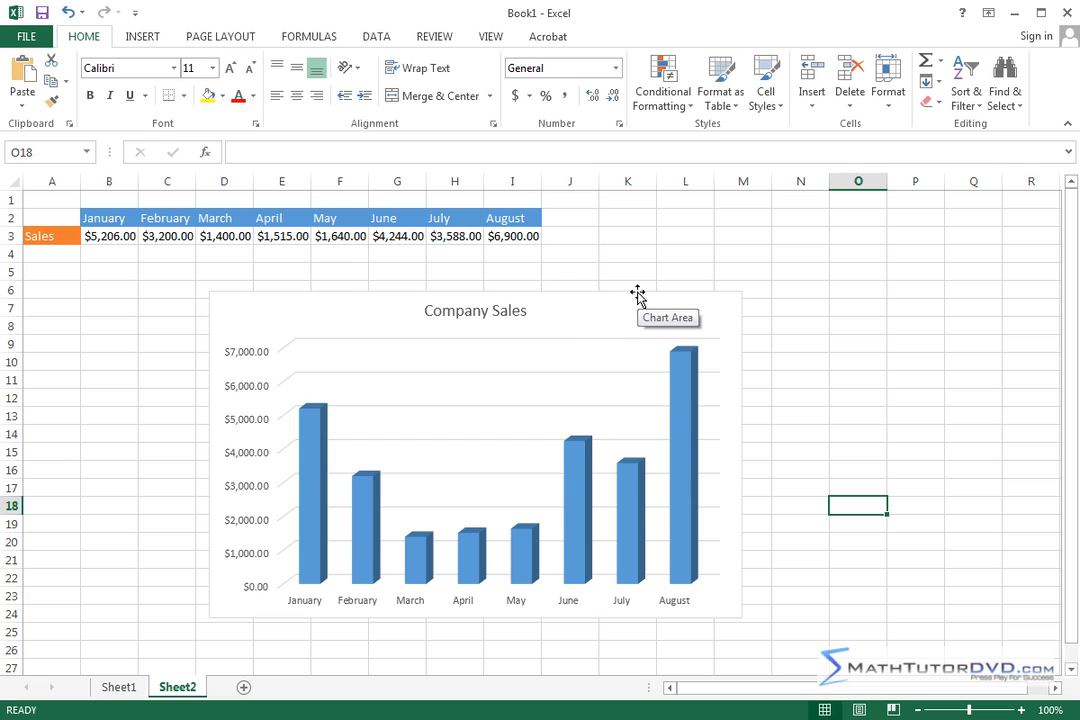
mouse_move(280, 304)
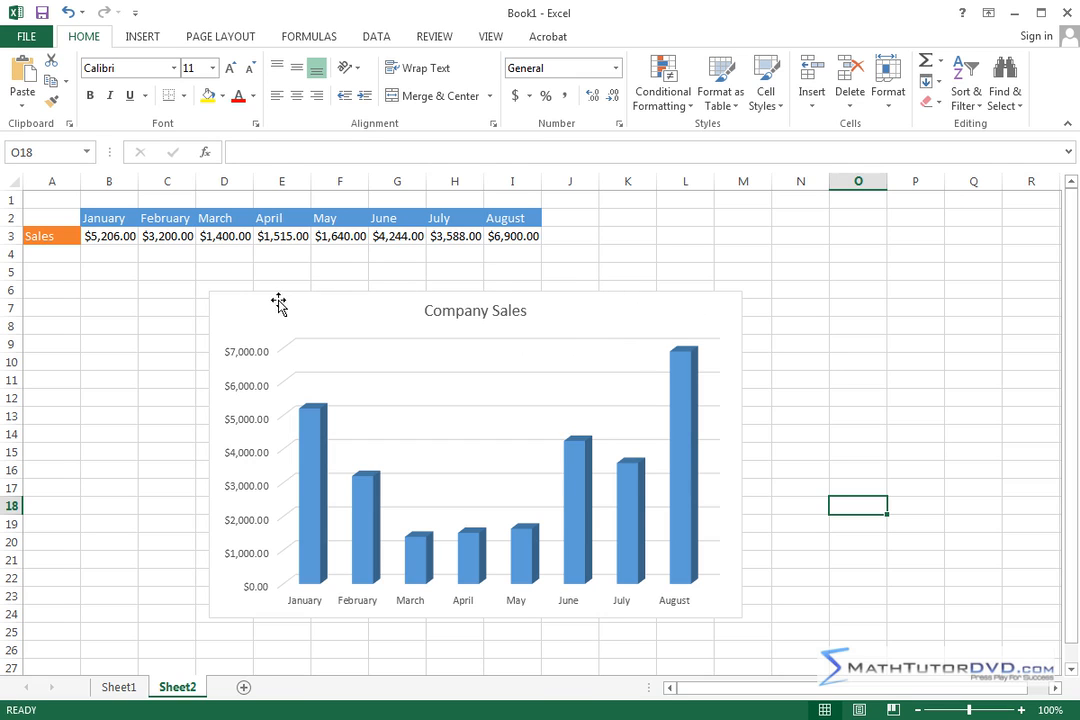
mouse_move(480, 40)
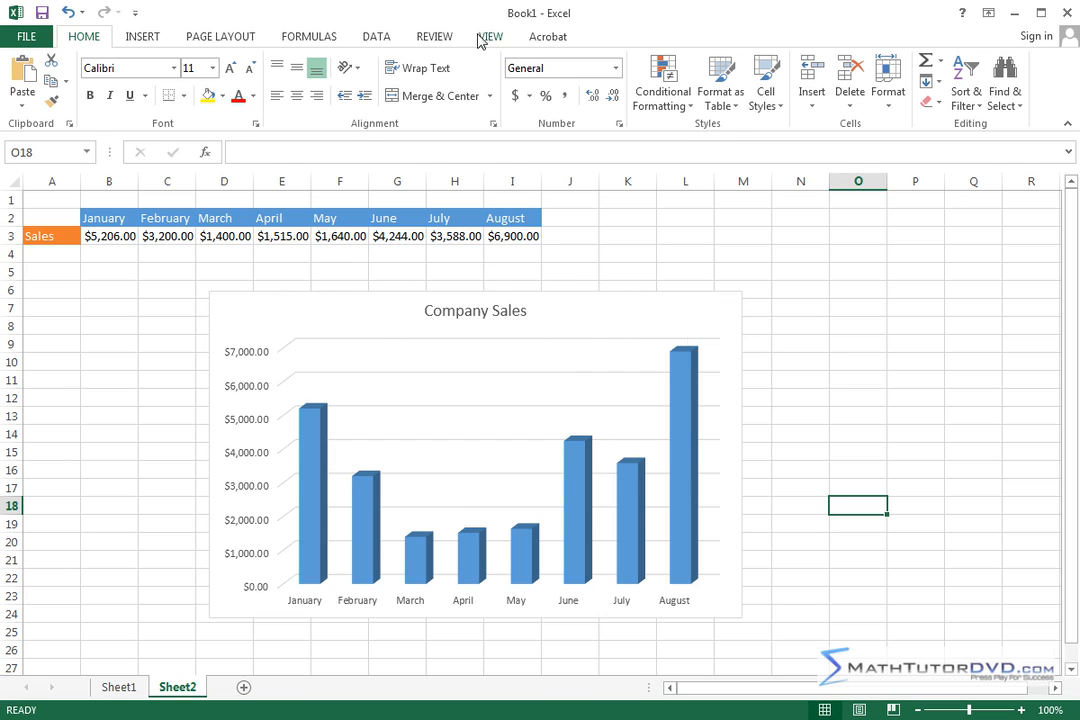
mouse_move(660, 262)
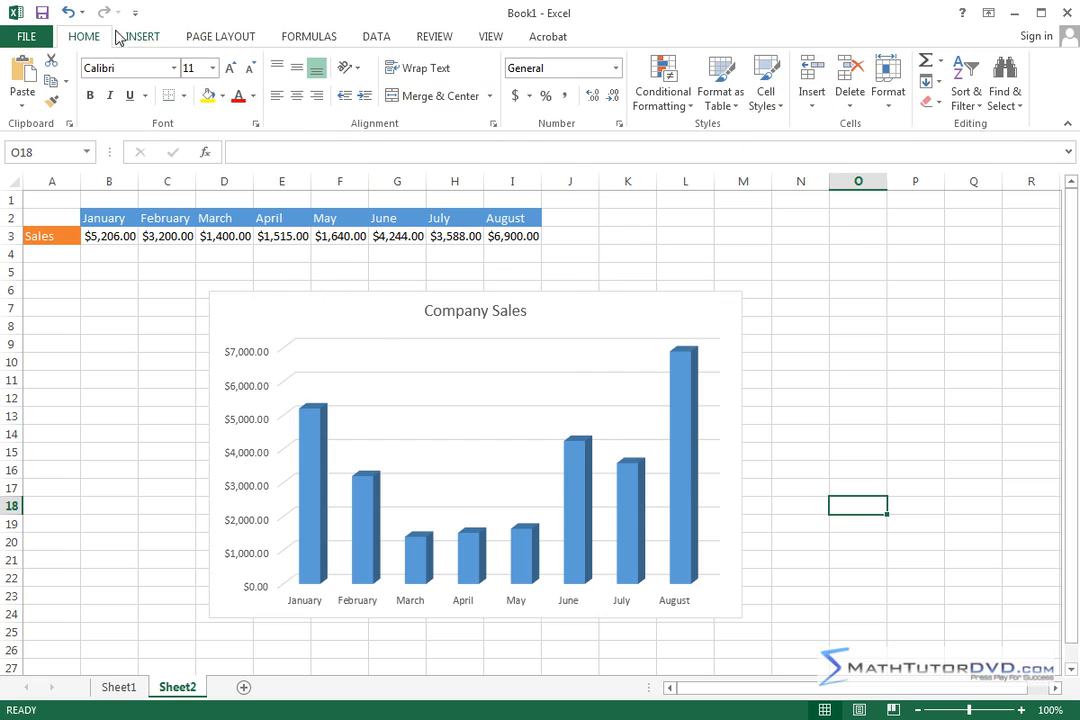
mouse_move(724, 264)
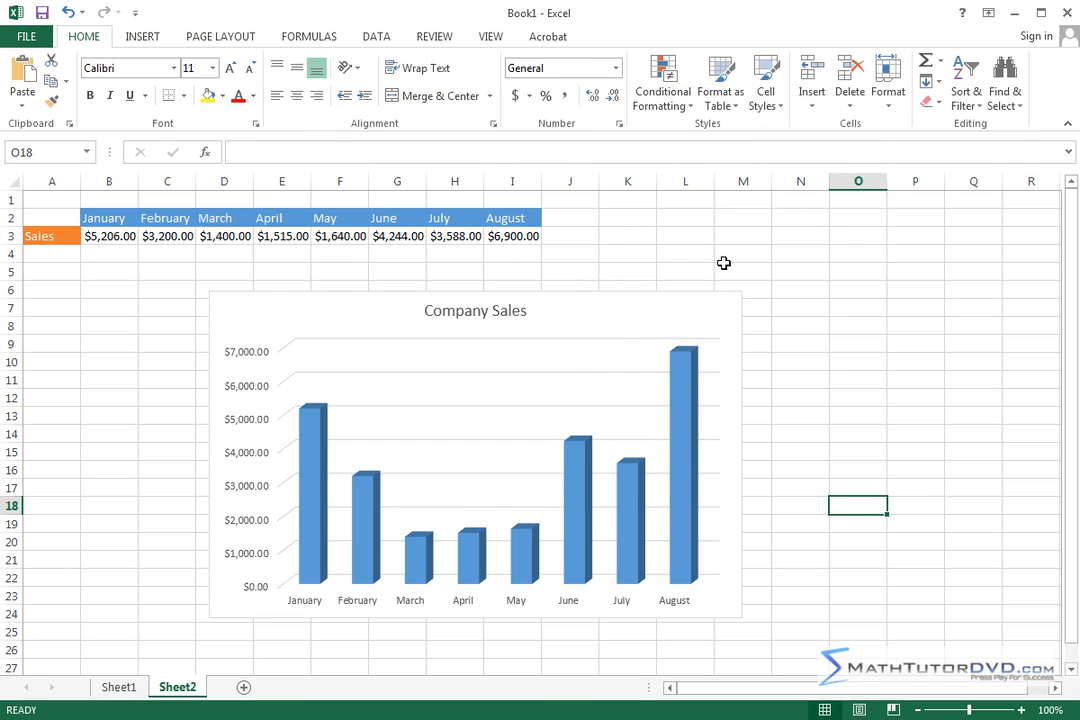
mouse_move(724, 256)
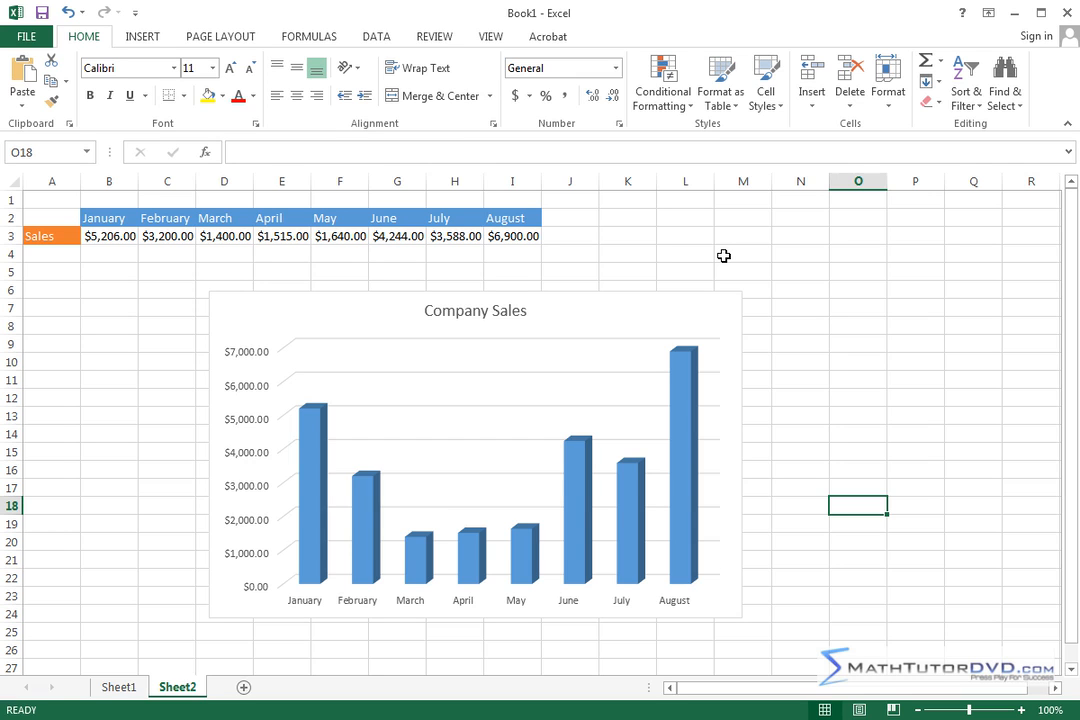
mouse_move(568, 216)
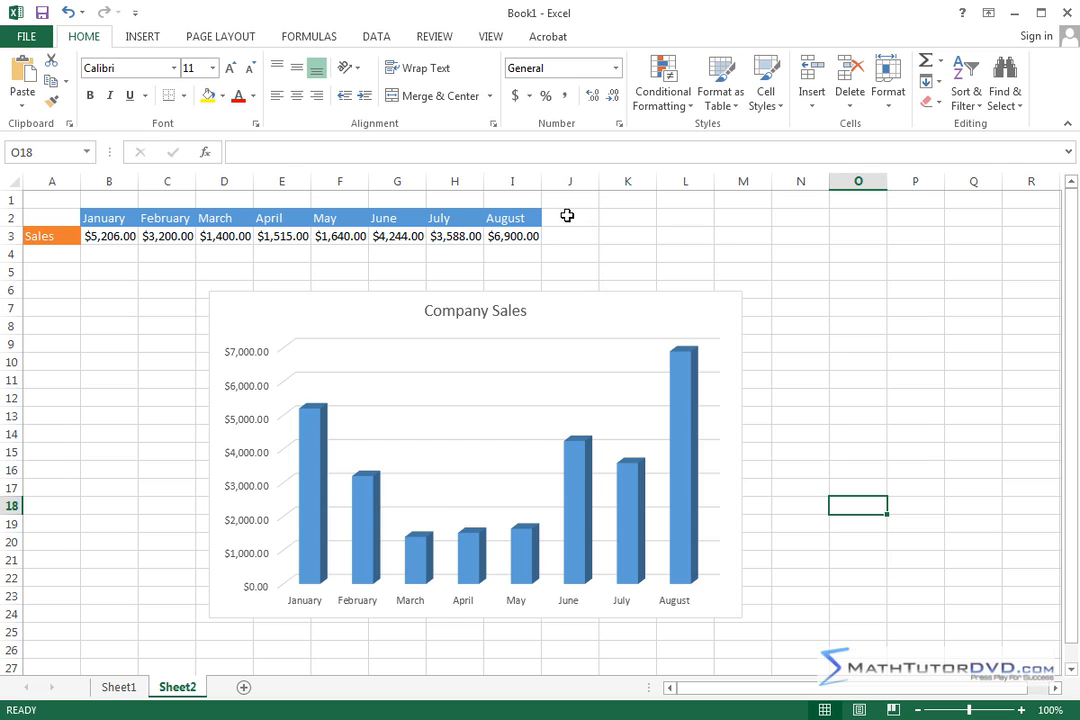
mouse_move(594, 216)
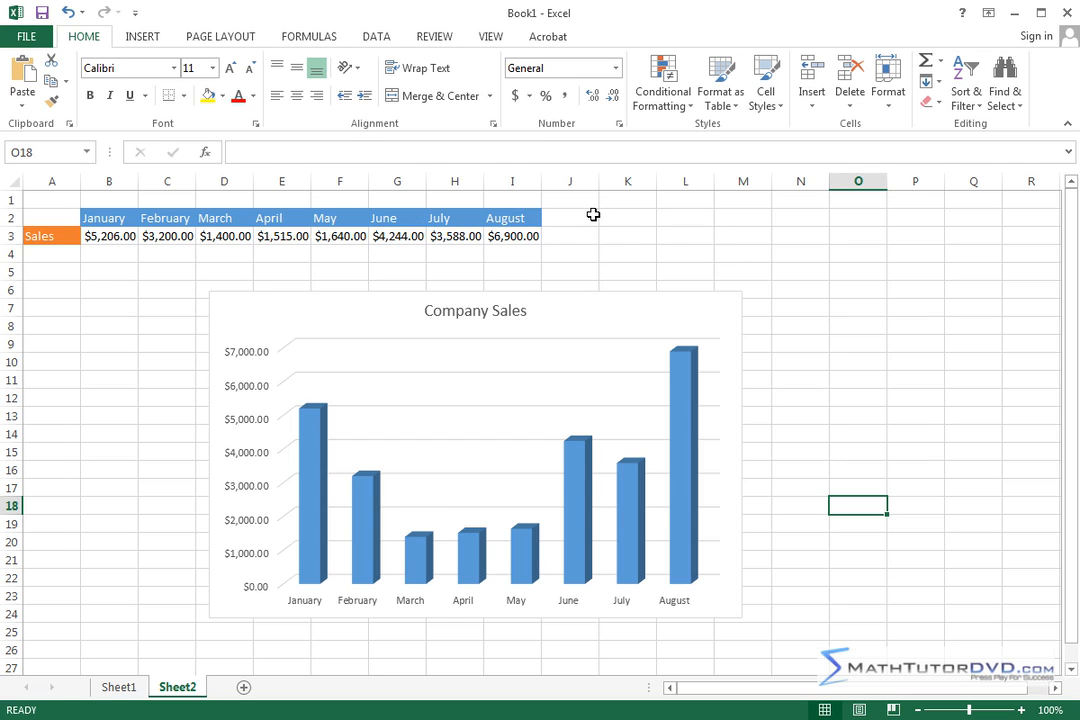
mouse_move(572, 216)
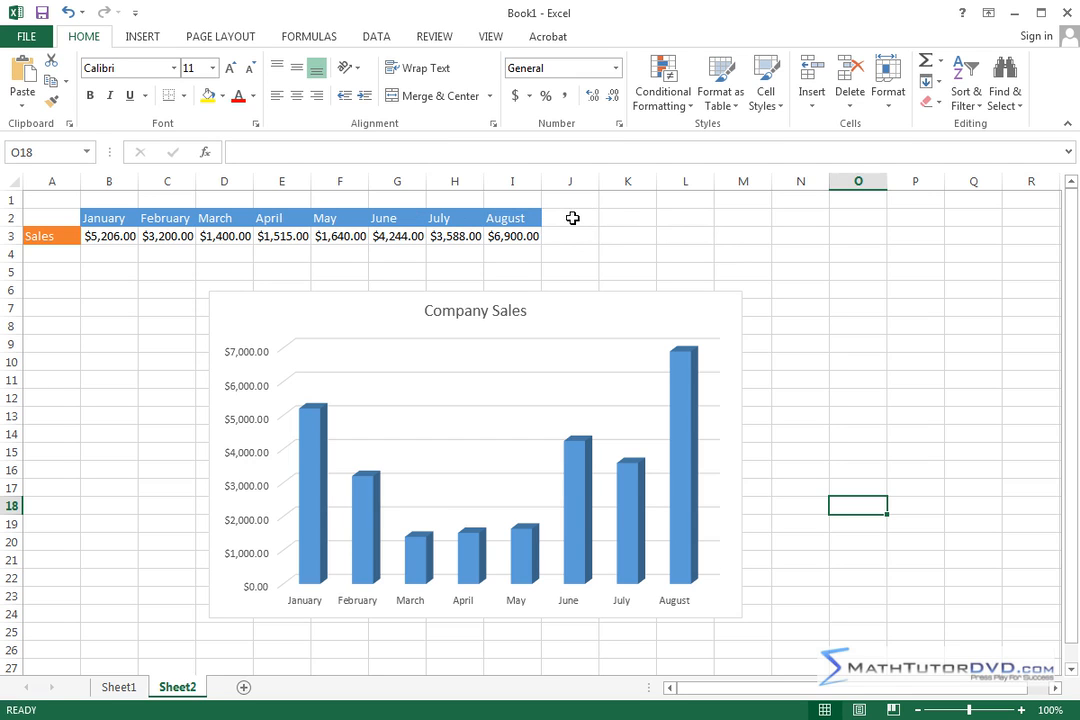
mouse_move(568, 218)
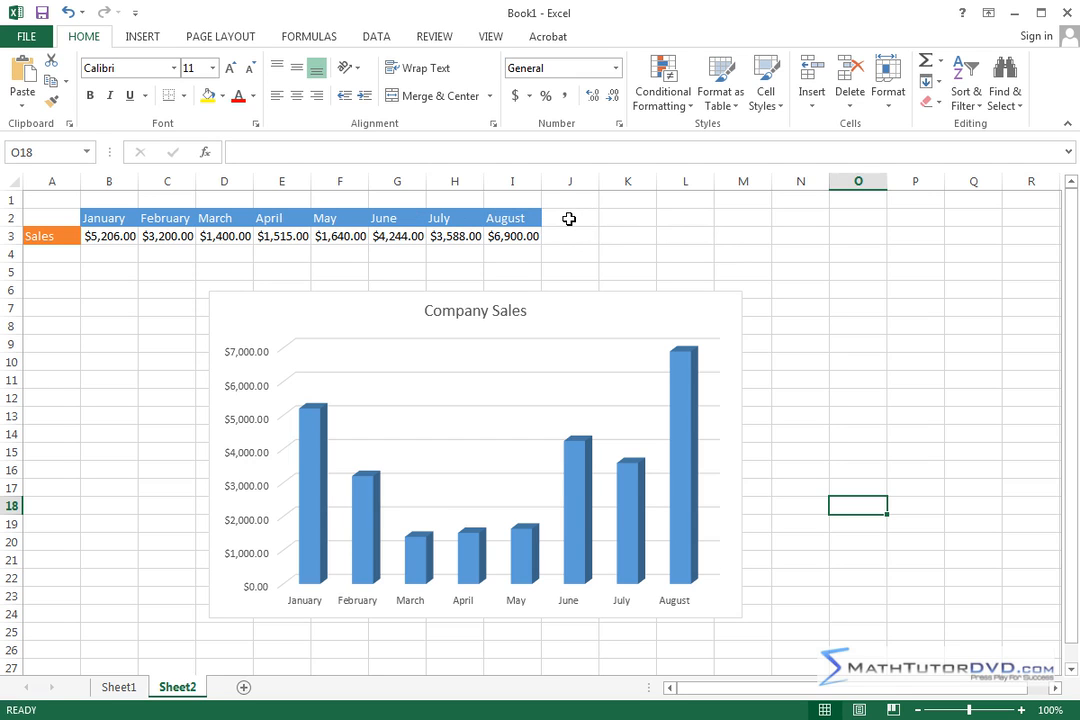